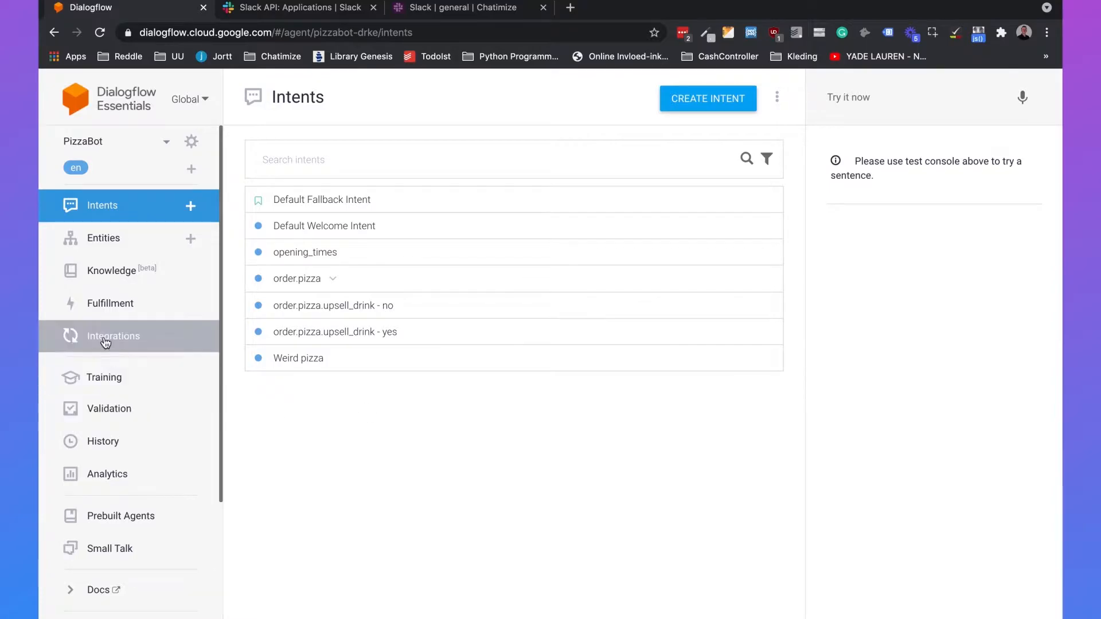
# Start Test in Slack from the Slack integration and allow the bot access to the Chatimize workspace
pyautogui.click(114, 336)
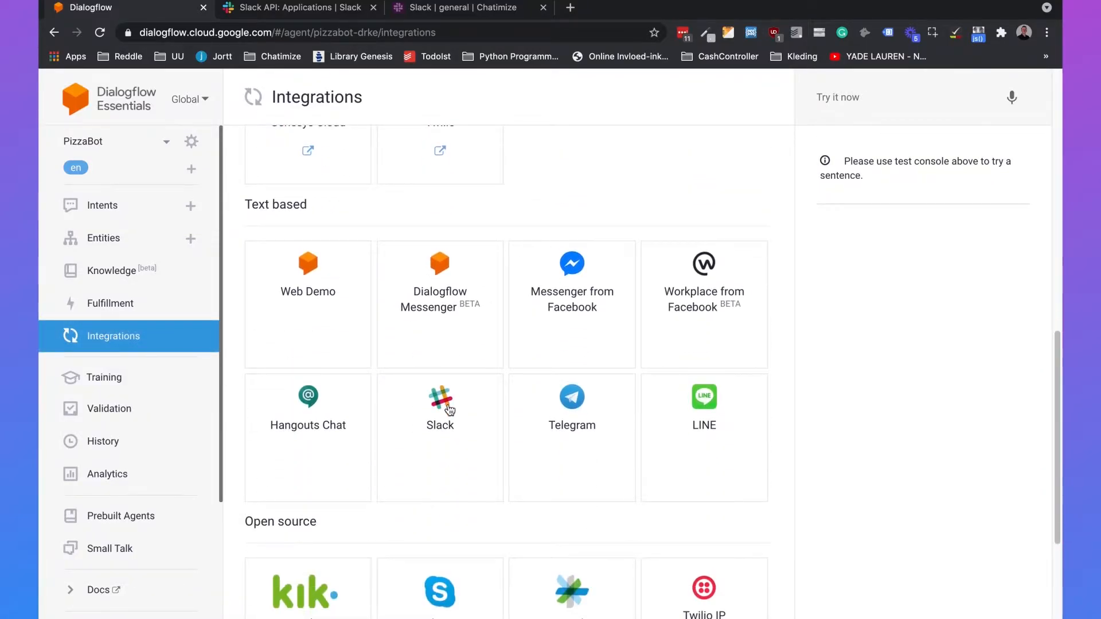
pyautogui.click(439, 406)
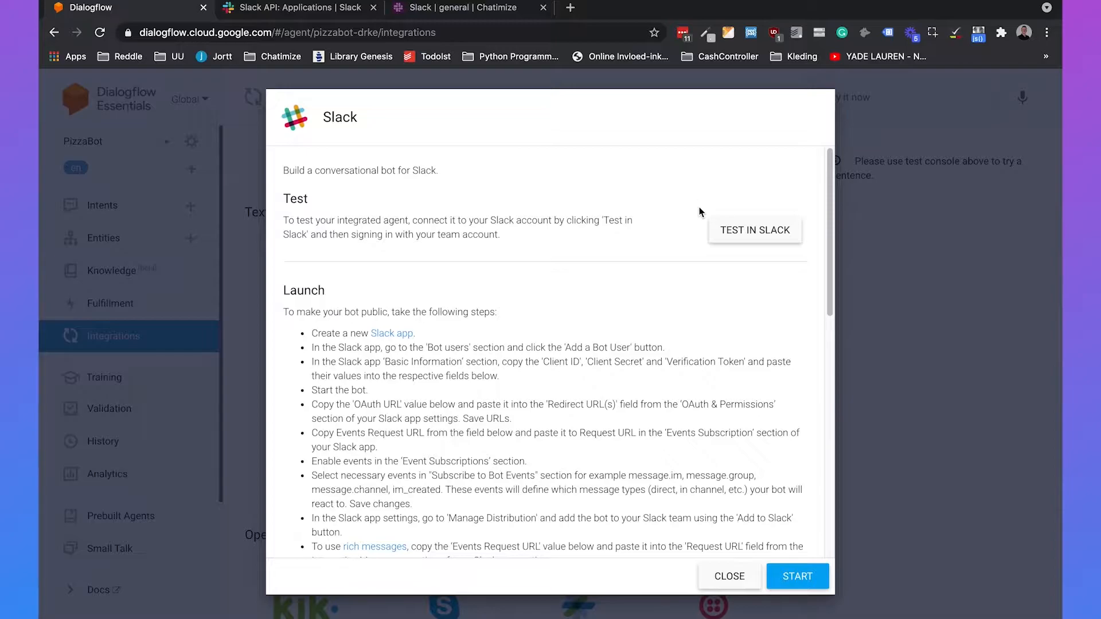
pyautogui.click(755, 229)
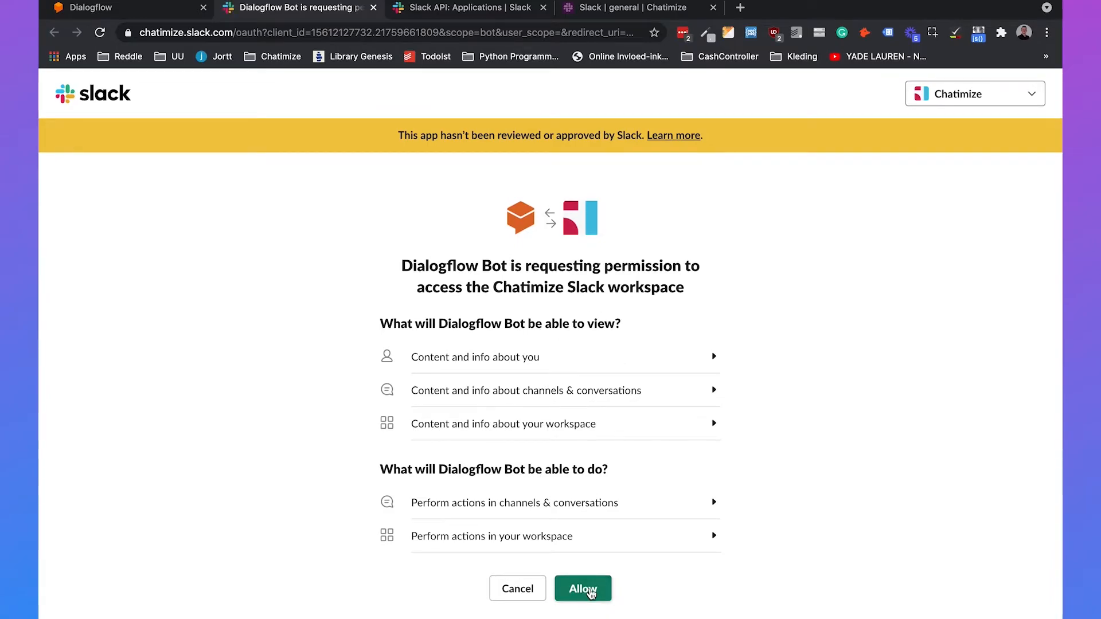
pyautogui.click(582, 588)
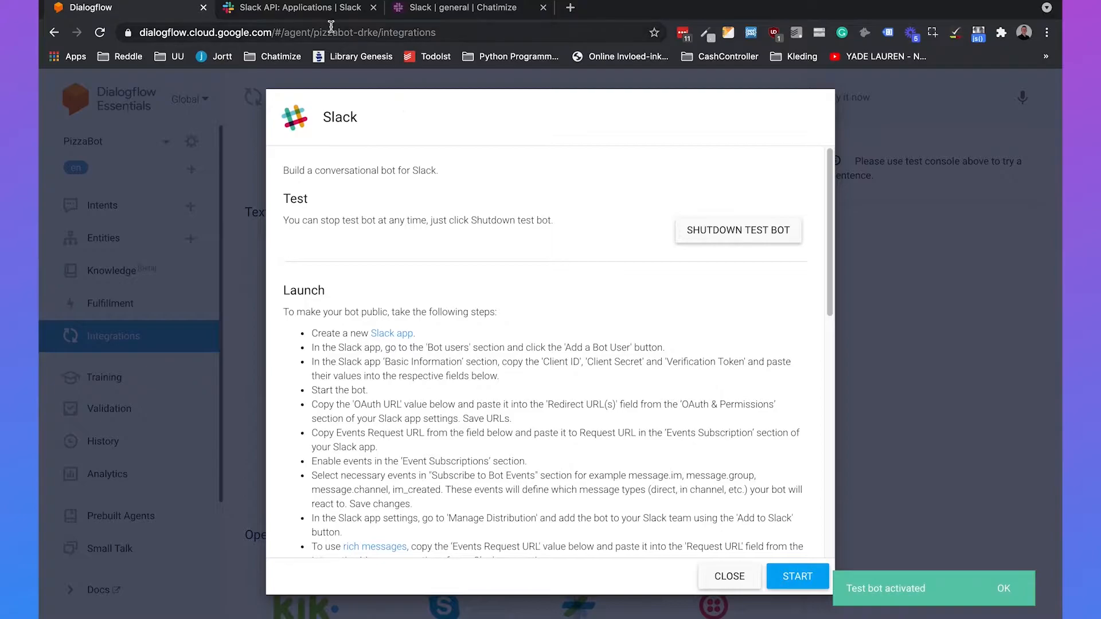
# In the Chatimize Slack workspace, send "Hello" to Dialogflow Bot in a direct message
pyautogui.click(457, 8)
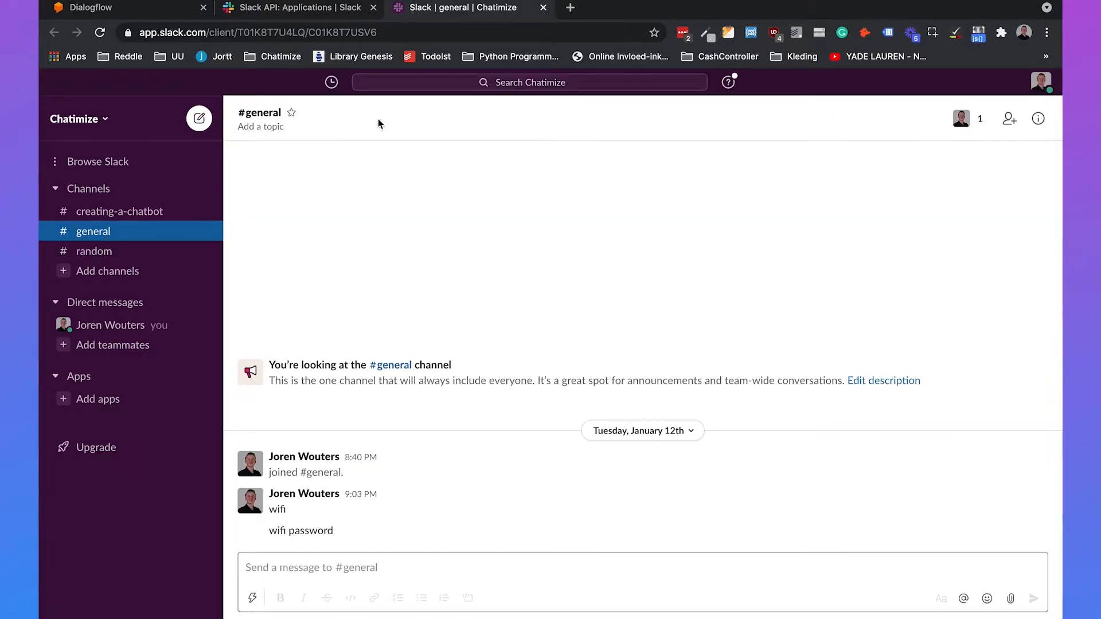
pyautogui.click(96, 399)
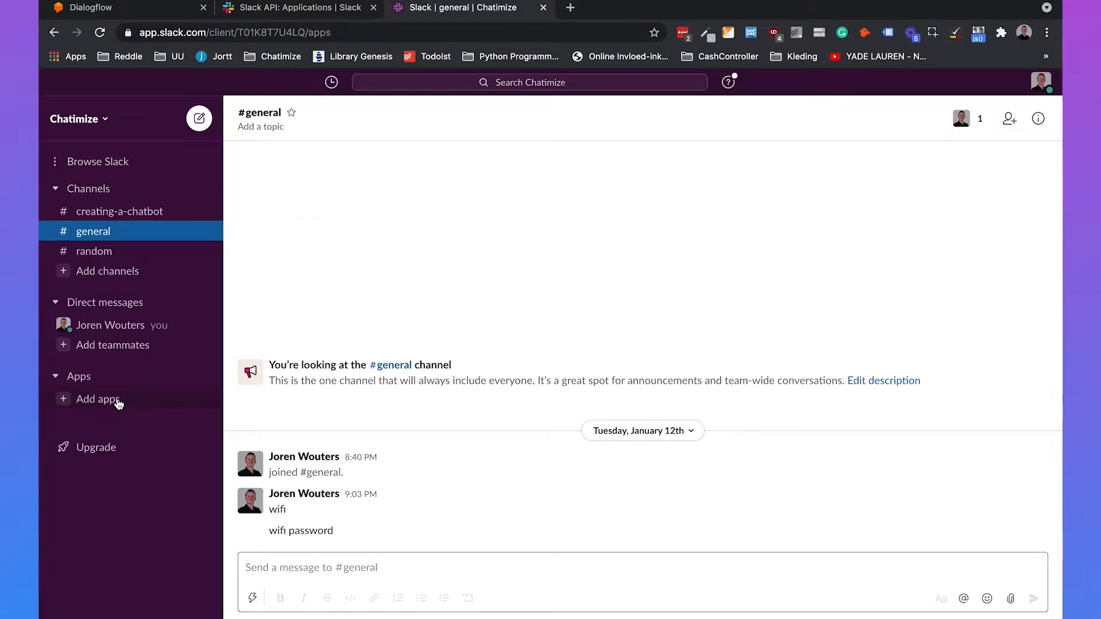
pyautogui.click(98, 399)
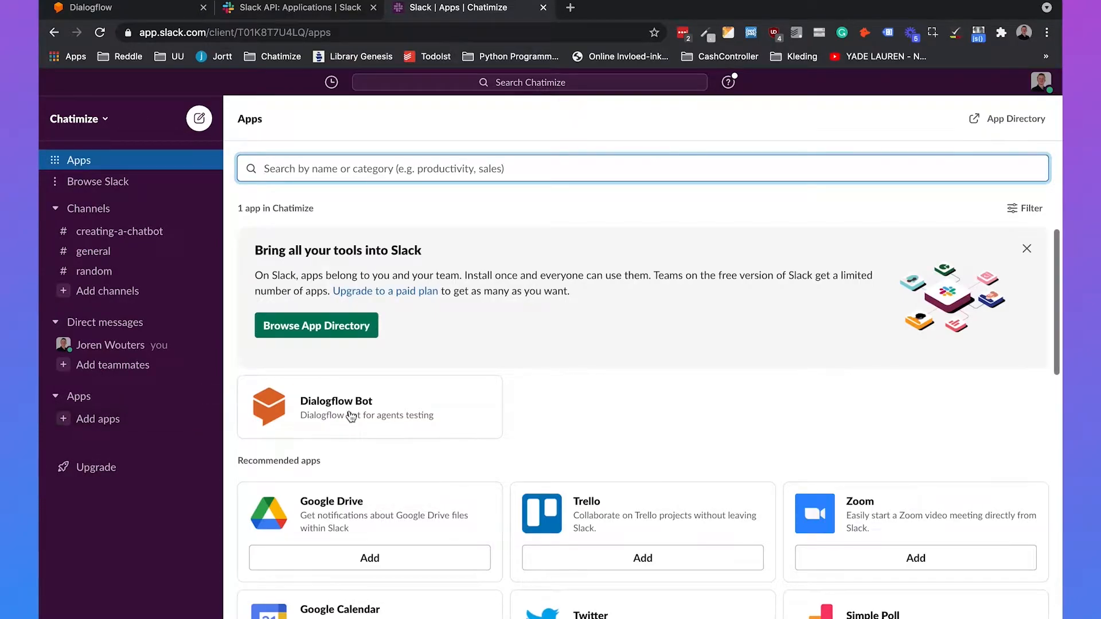
pyautogui.click(336, 407)
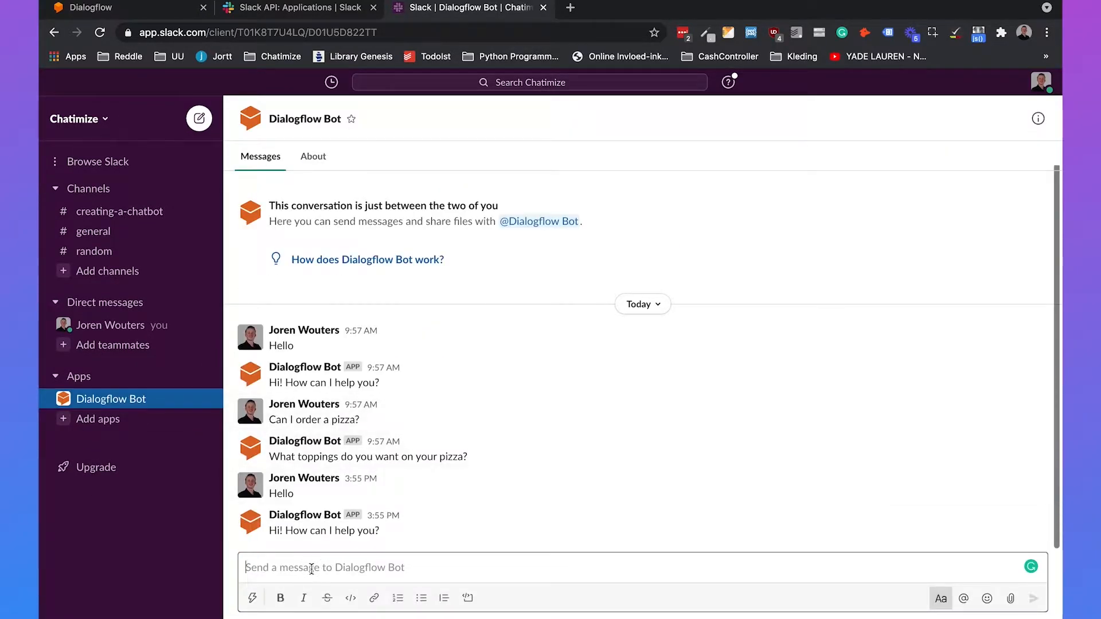
pyautogui.write('Hell')
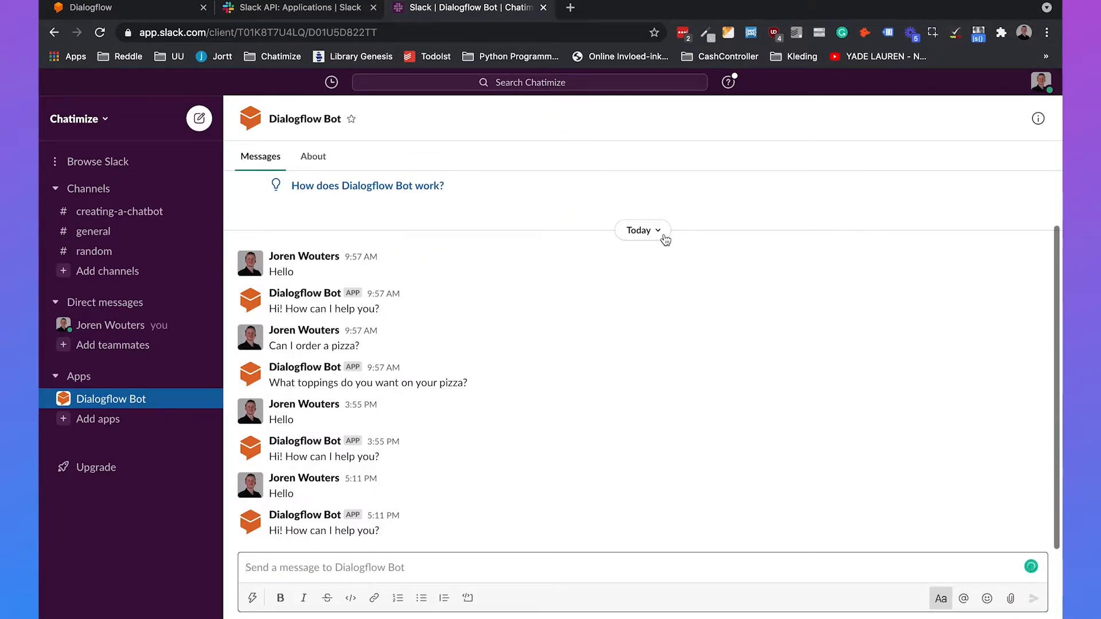
pyautogui.moveTo(570, 224)
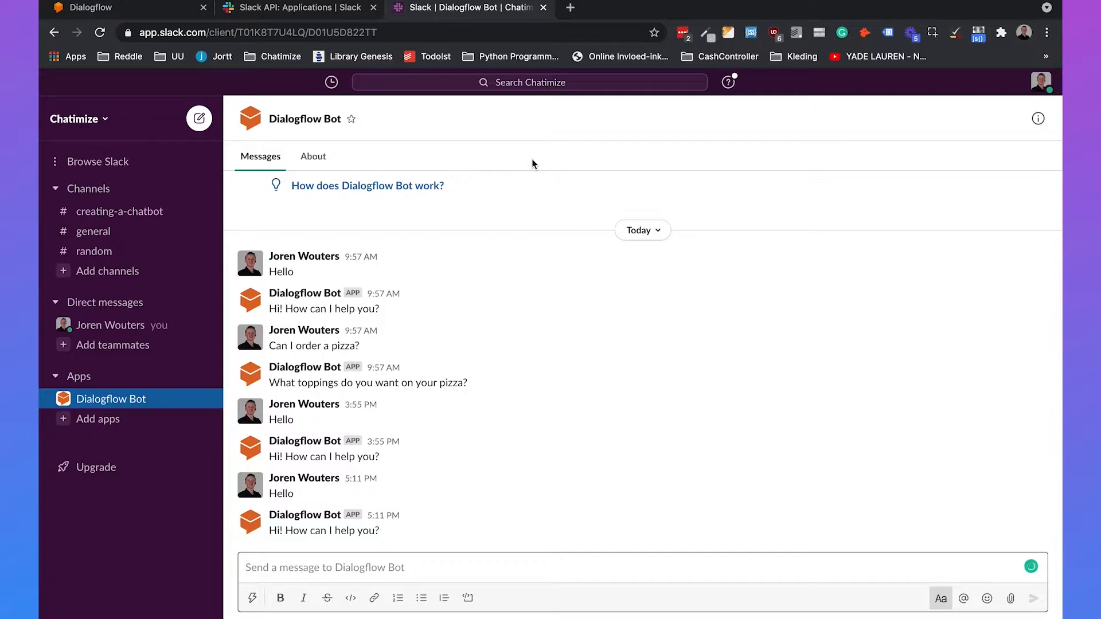
pyautogui.moveTo(529, 83)
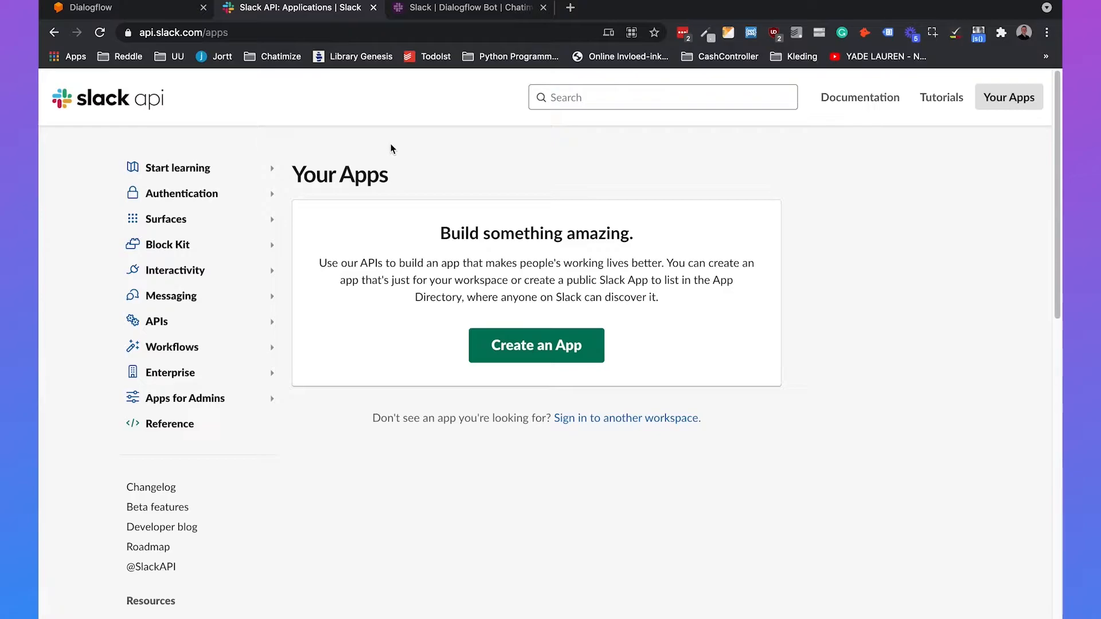
# Create a Slack app named Dialogflow Slack Chatbot with Chatimize as its development workspace
pyautogui.click(535, 345)
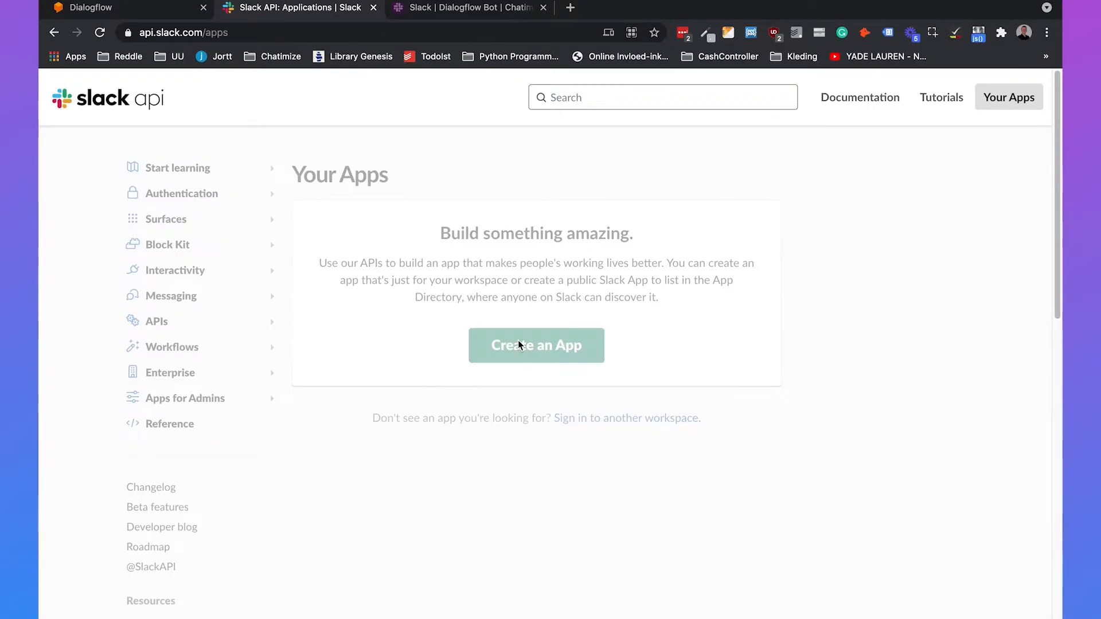
pyautogui.click(535, 345)
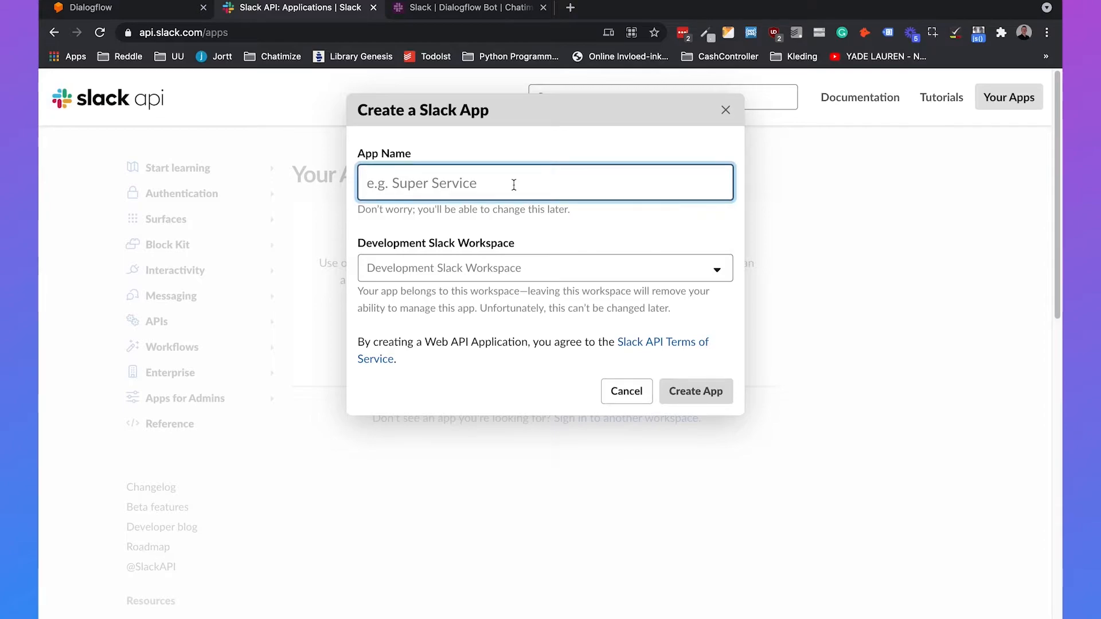
pyautogui.write('Dialogflow Sla')
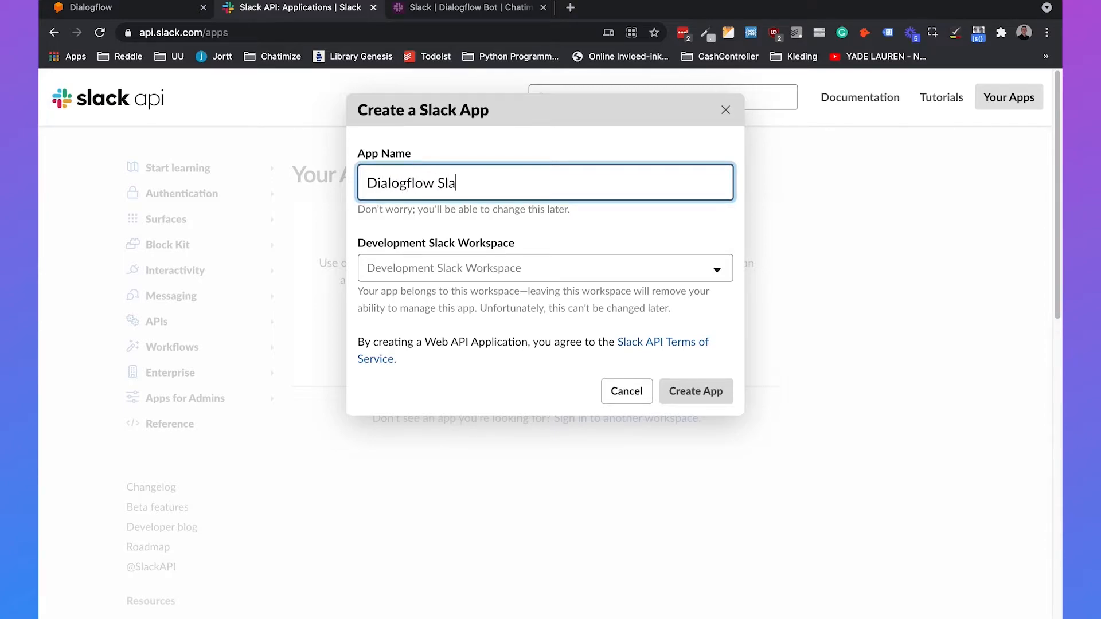
pyautogui.click(544, 267)
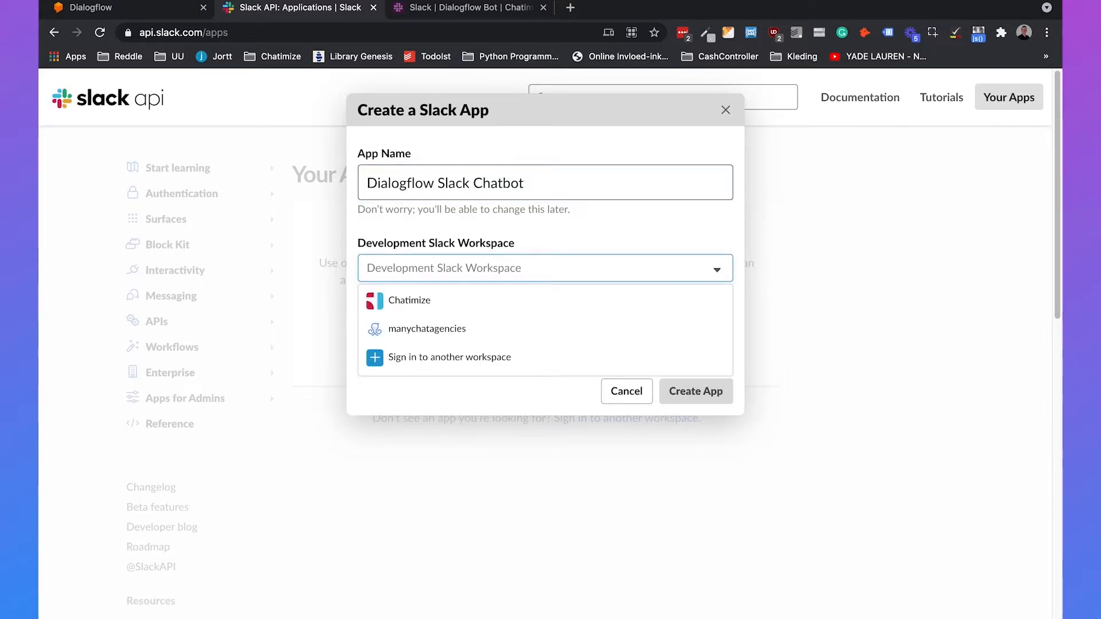
pyautogui.moveTo(435, 286)
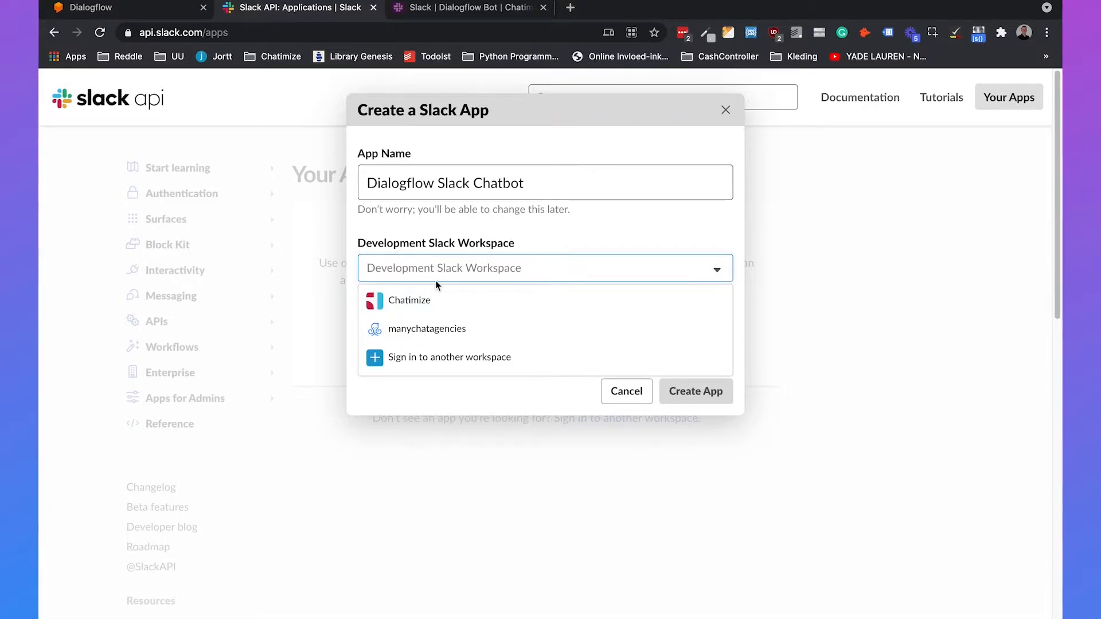
pyautogui.click(408, 299)
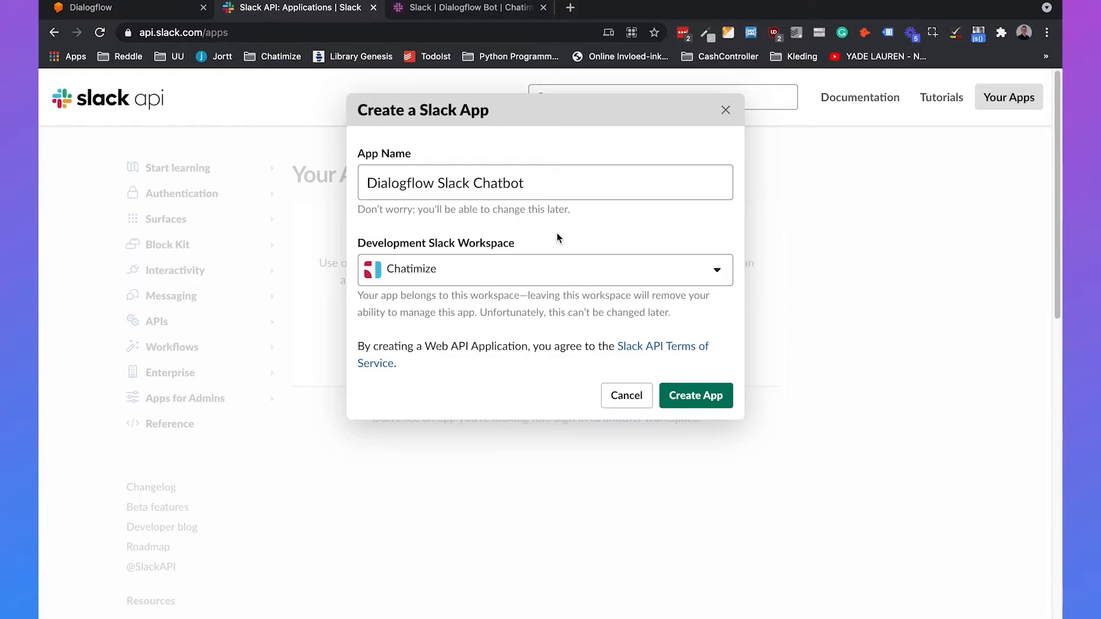
pyautogui.moveTo(644, 244)
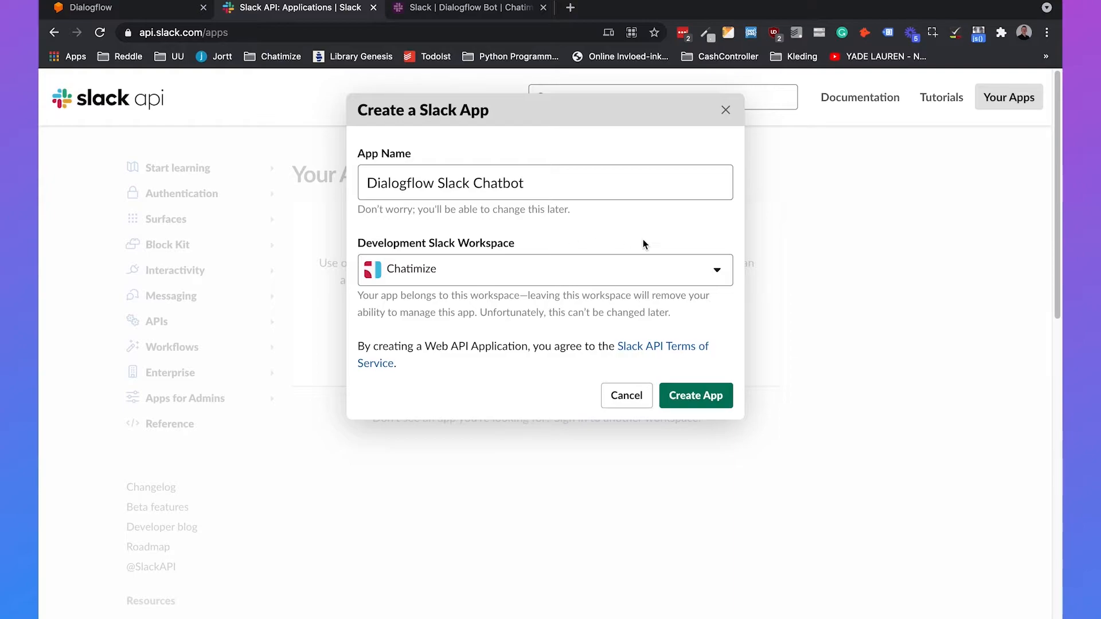
pyautogui.click(694, 395)
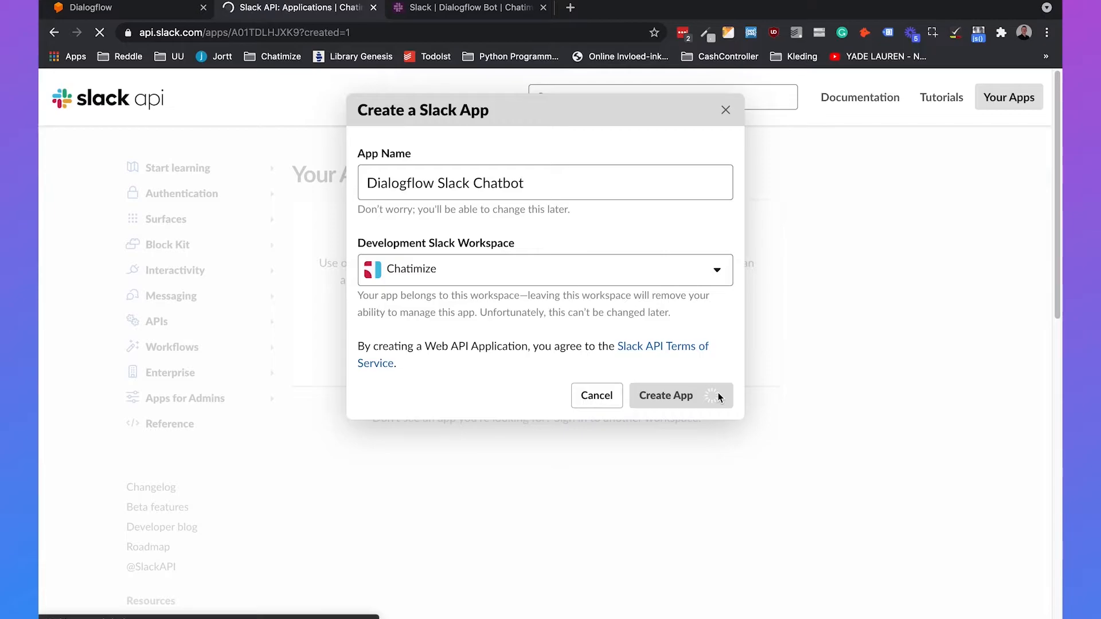
pyautogui.click(665, 396)
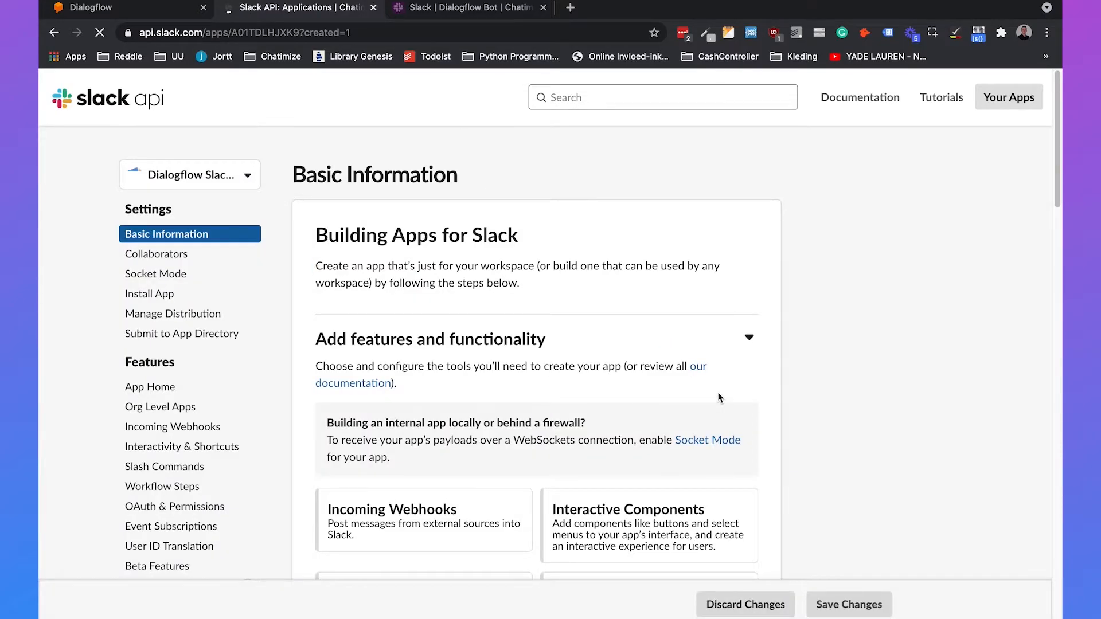
# Carry the app's Client ID, Client Secret and Verification Token into Dialogflow's Slack integration fields
pyautogui.scroll(-3)
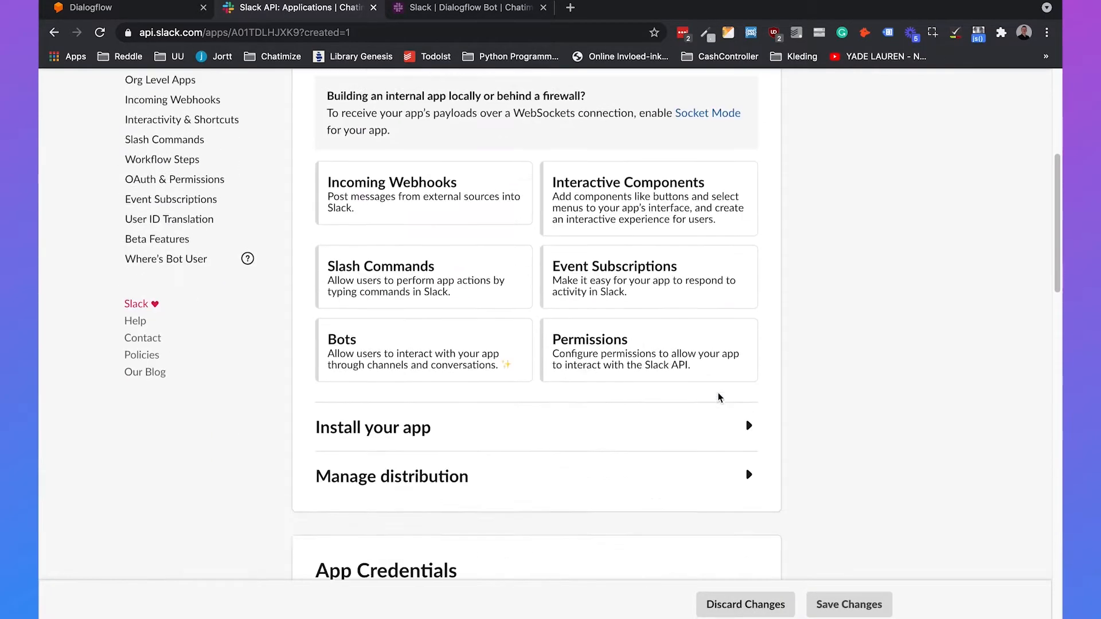
pyautogui.scroll(-3)
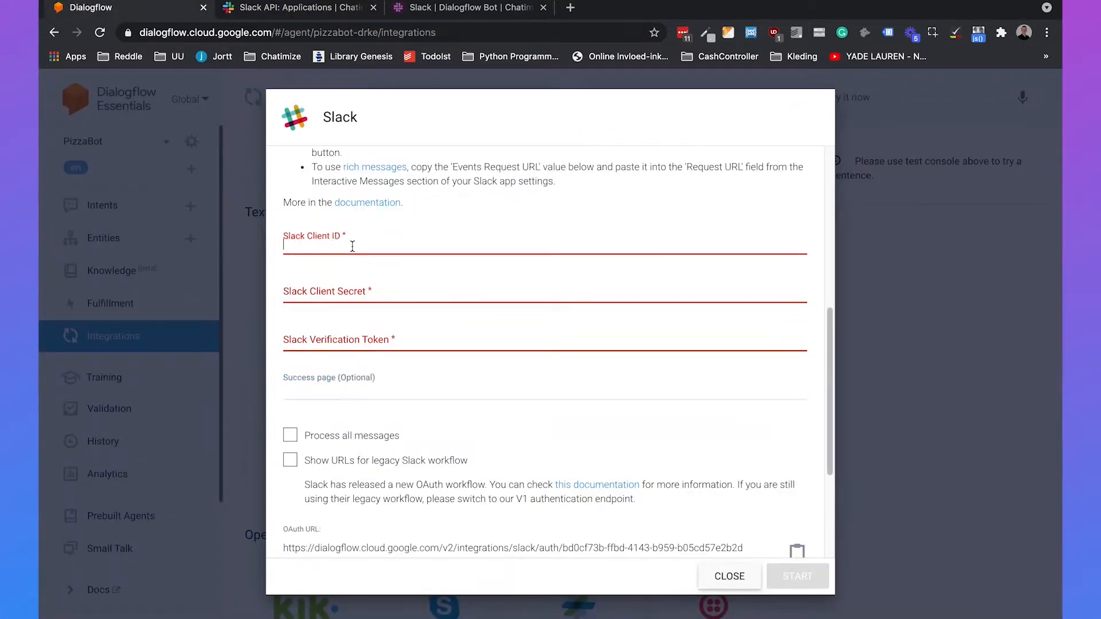
pyautogui.click(298, 8)
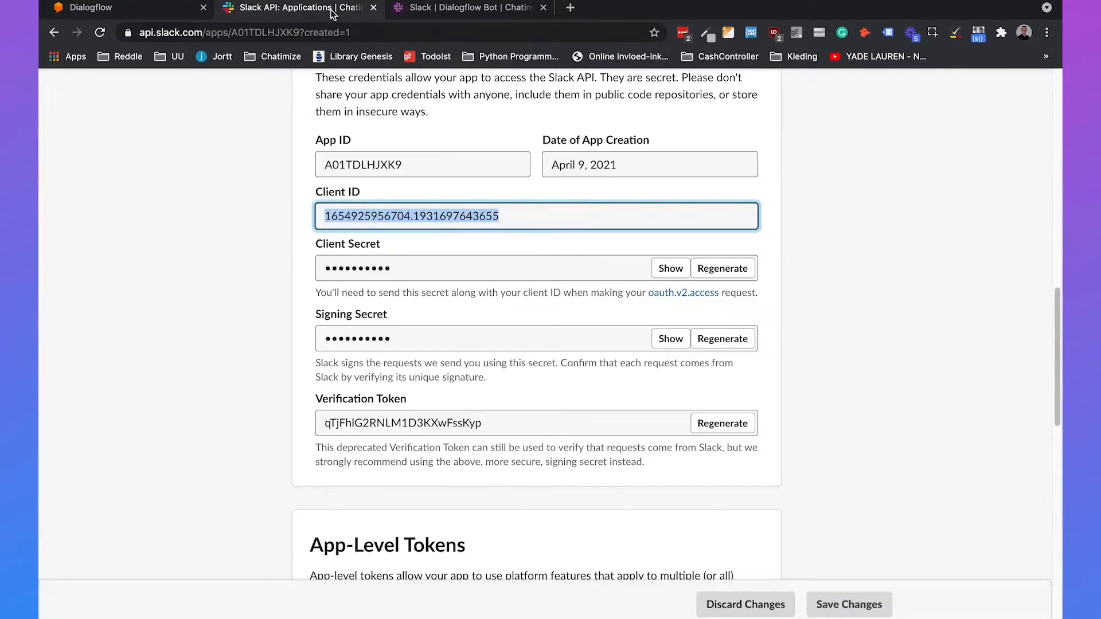
pyautogui.click(668, 268)
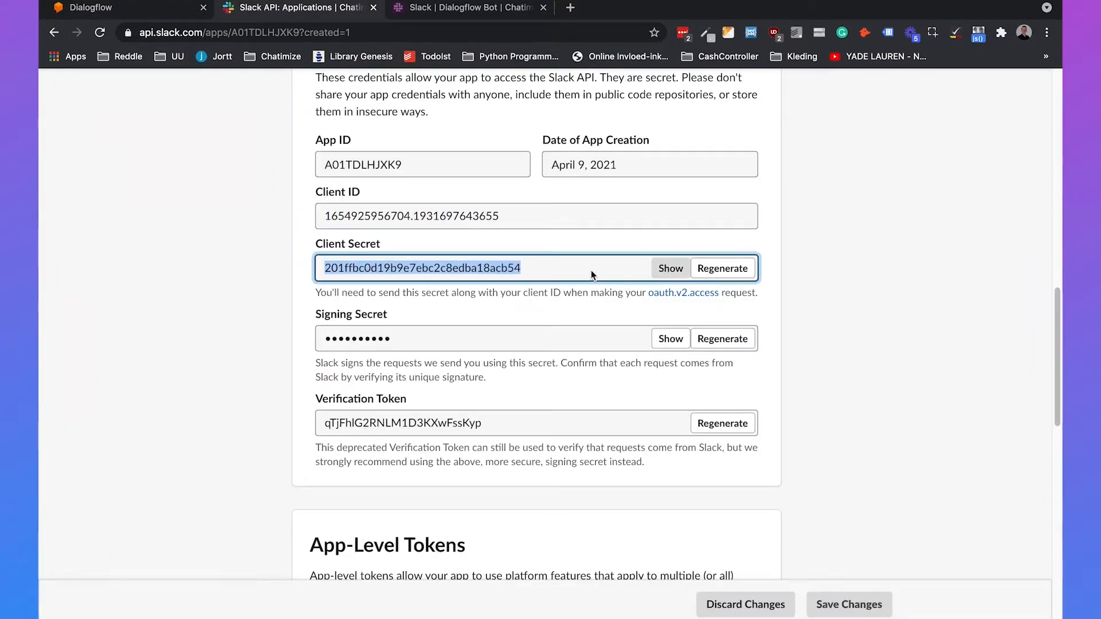
pyautogui.click(92, 8)
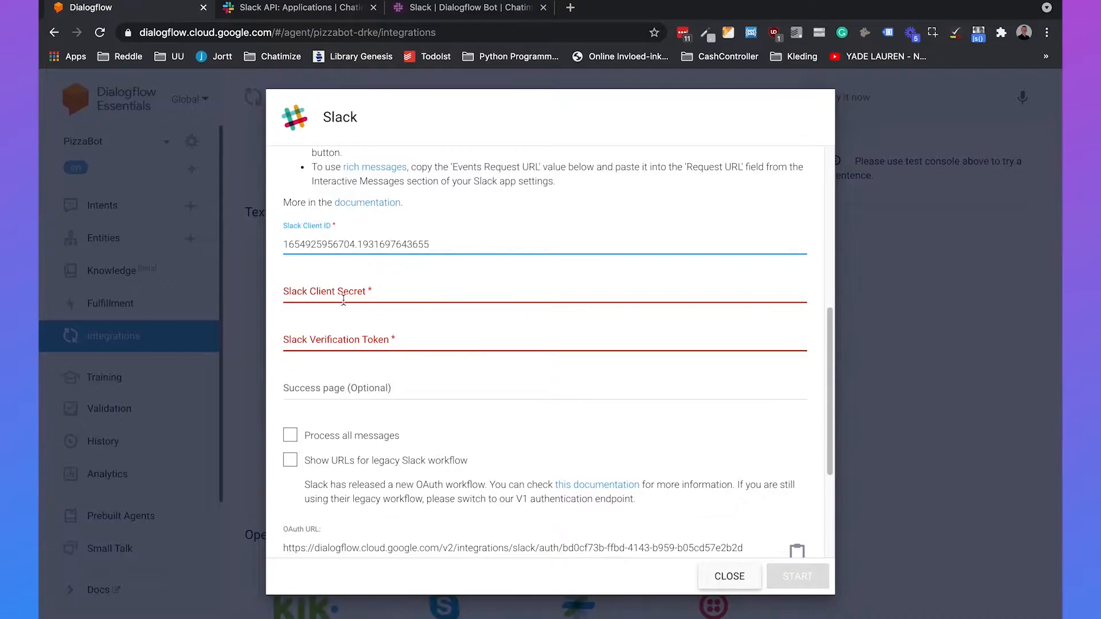
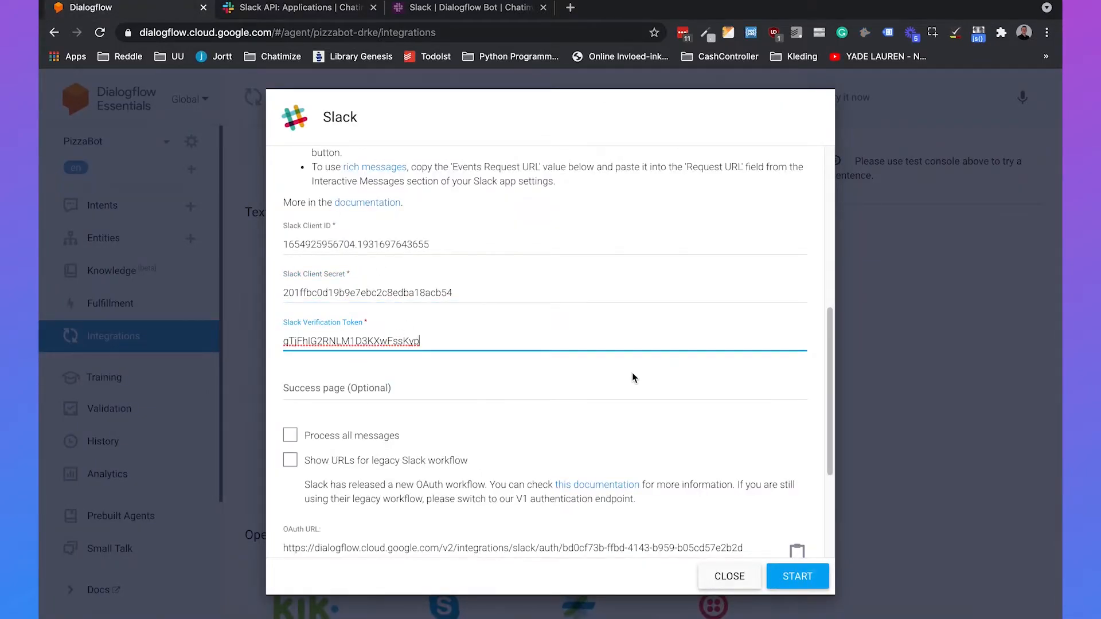
# Copy Dialogflow's OAuth URL and return to the Slack app's settings
pyautogui.scroll(-3)
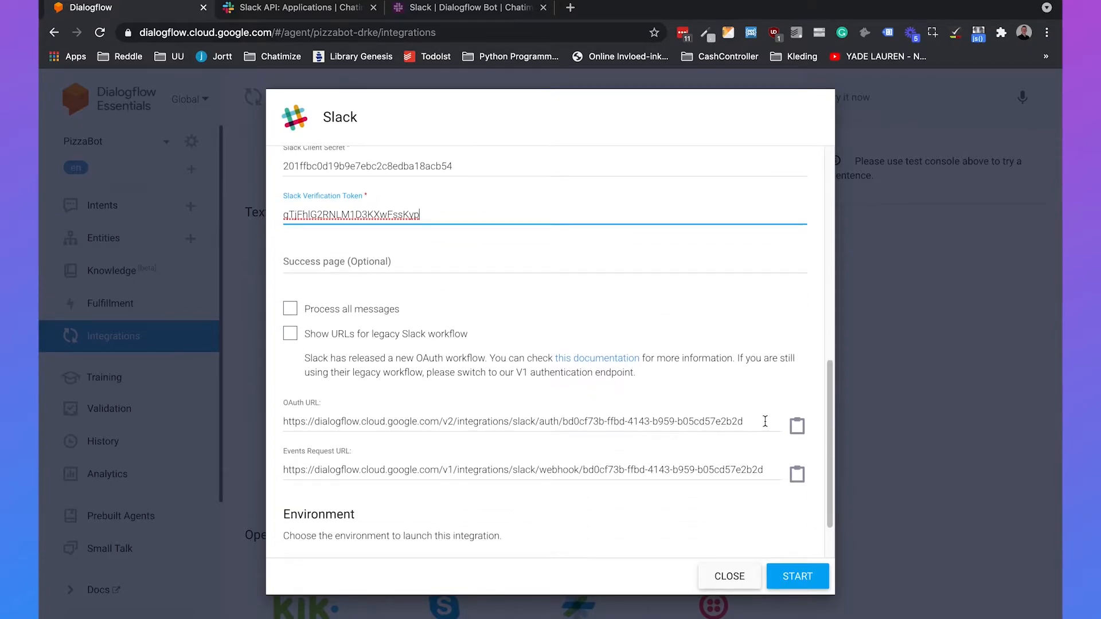
pyautogui.click(797, 425)
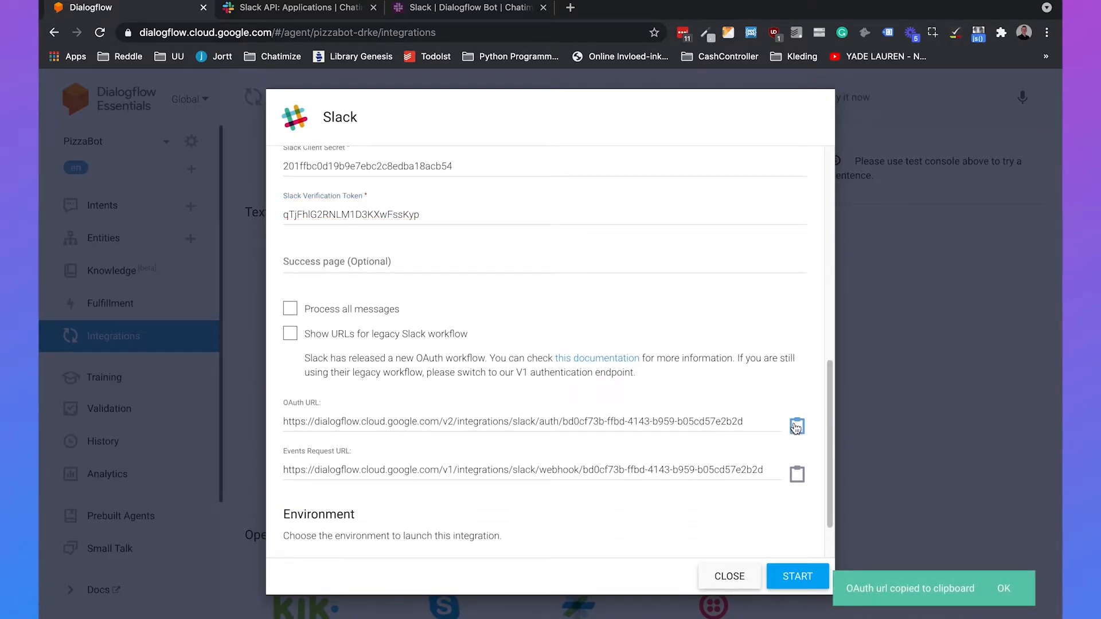
pyautogui.click(295, 6)
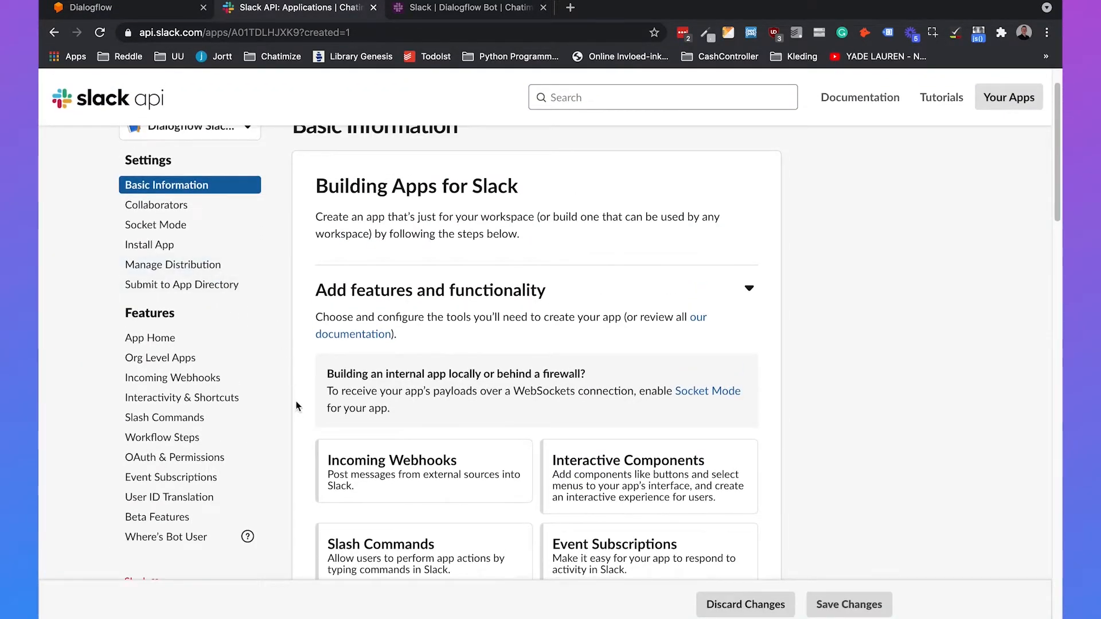
pyautogui.moveTo(189, 462)
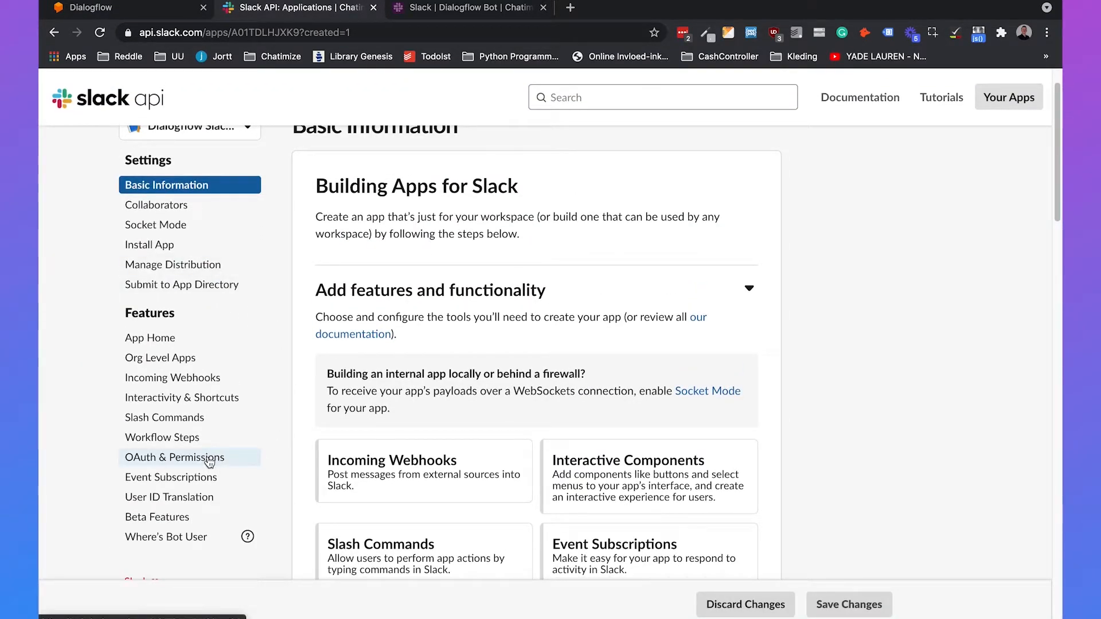
# Add Dialogflow's OAuth URL as a redirect URL under OAuth & Permissions and save the URL list
pyautogui.click(174, 458)
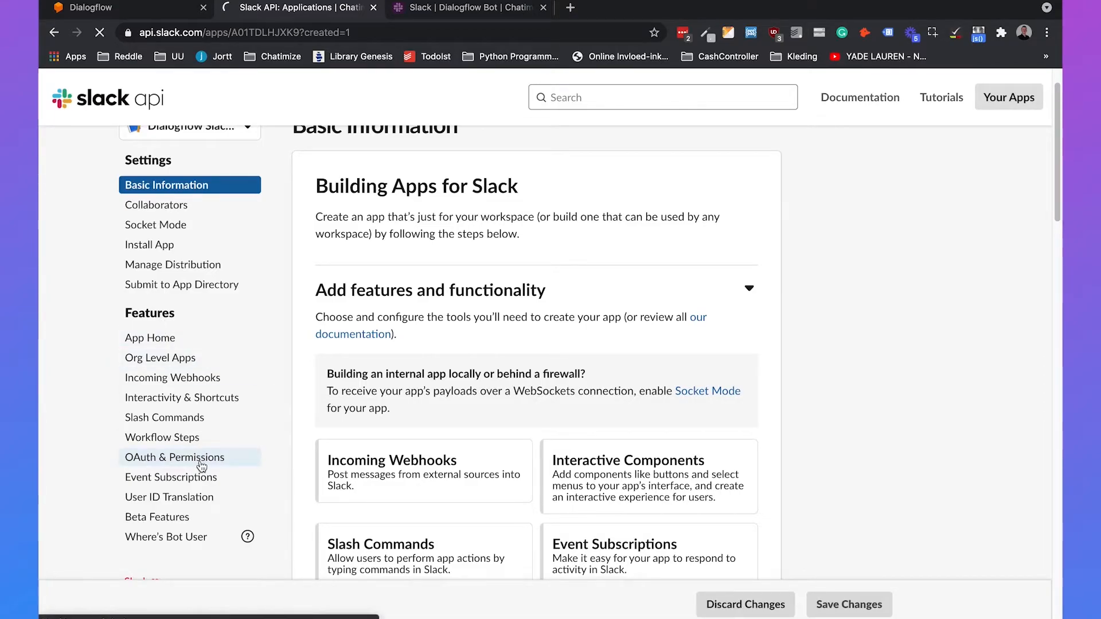
pyautogui.click(174, 457)
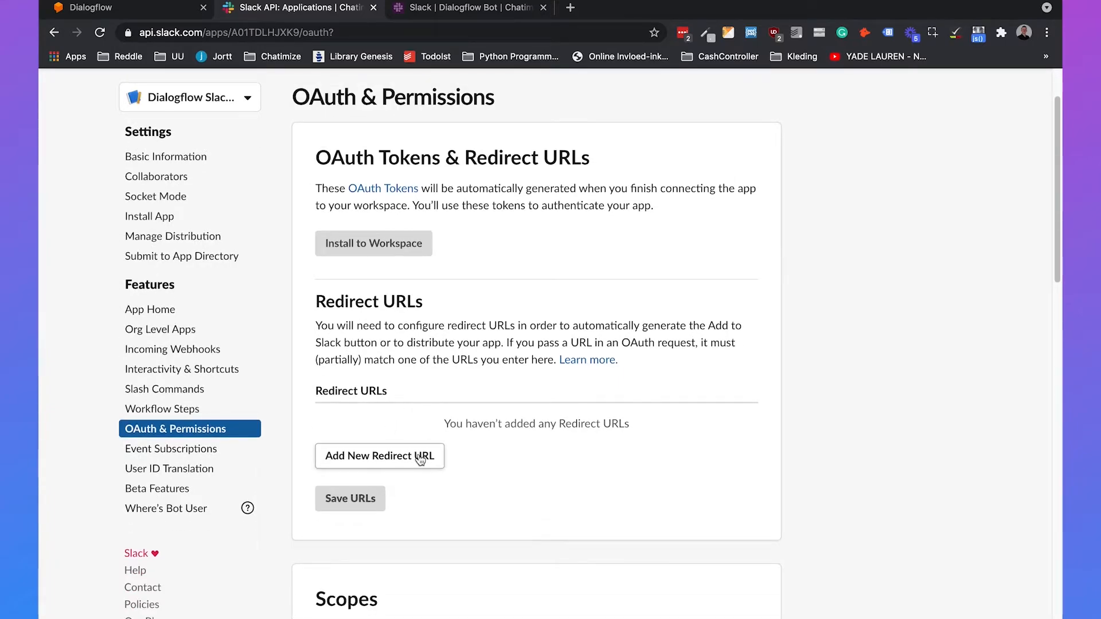
pyautogui.click(380, 455)
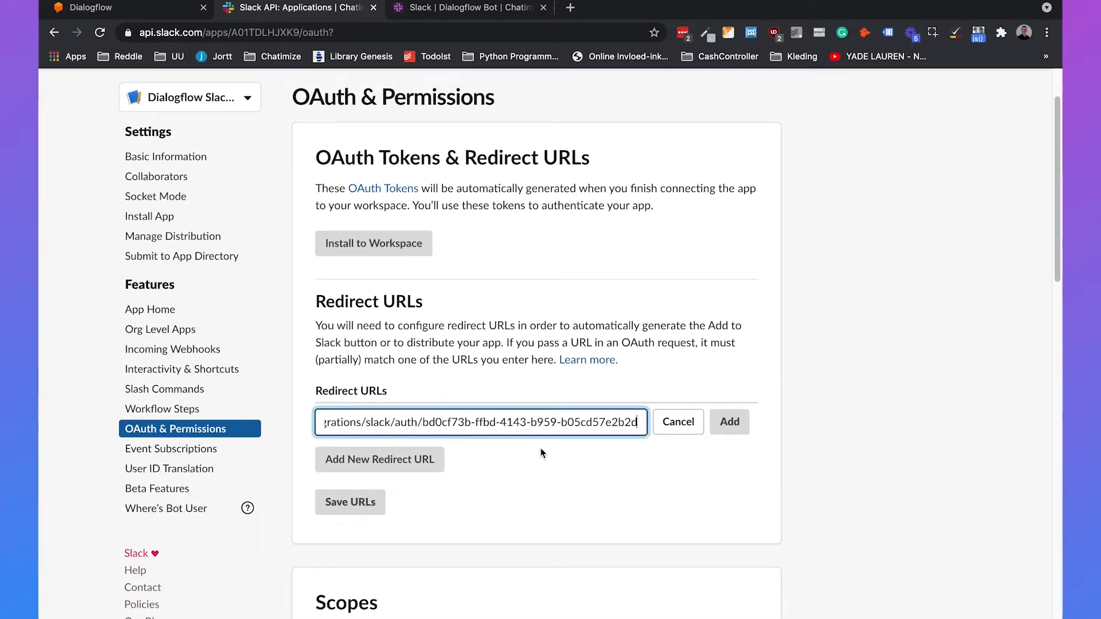
pyautogui.click(729, 420)
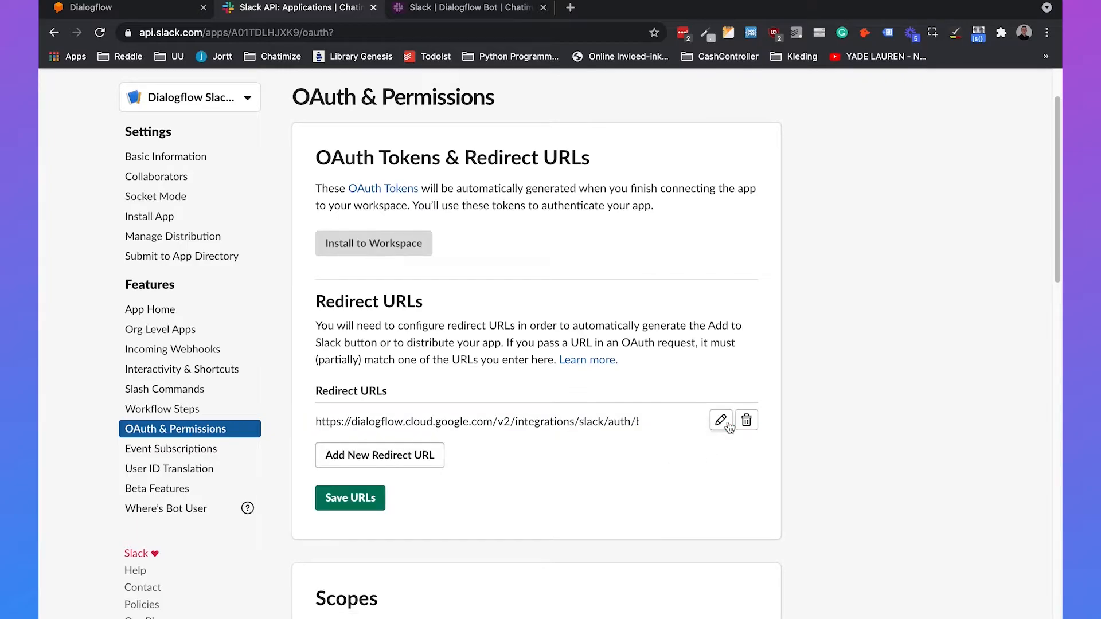
pyautogui.click(348, 496)
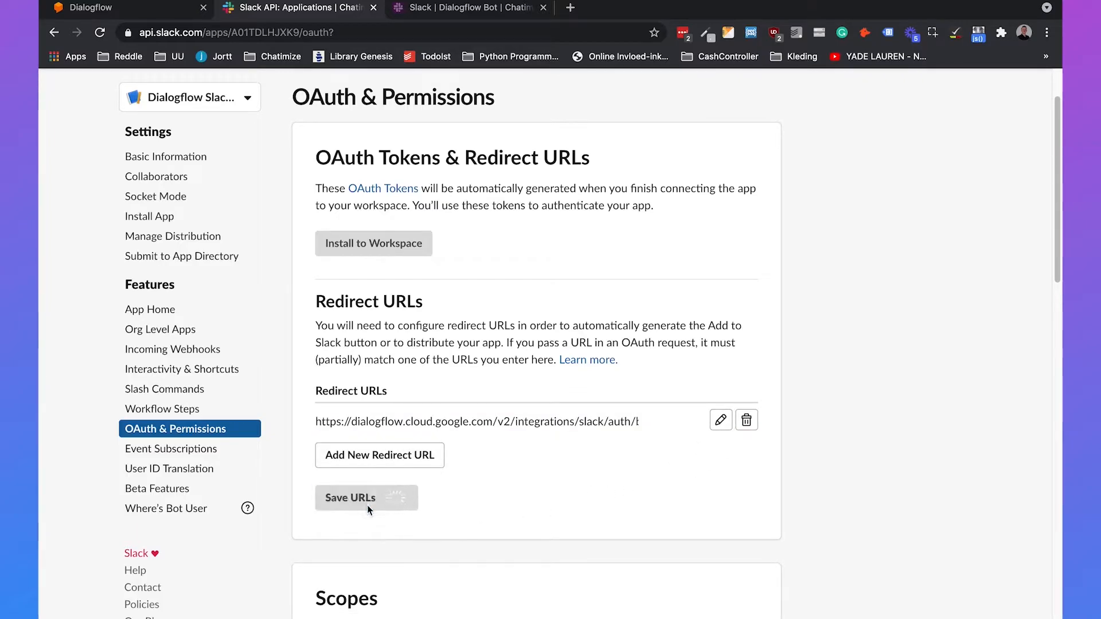
pyautogui.click(349, 497)
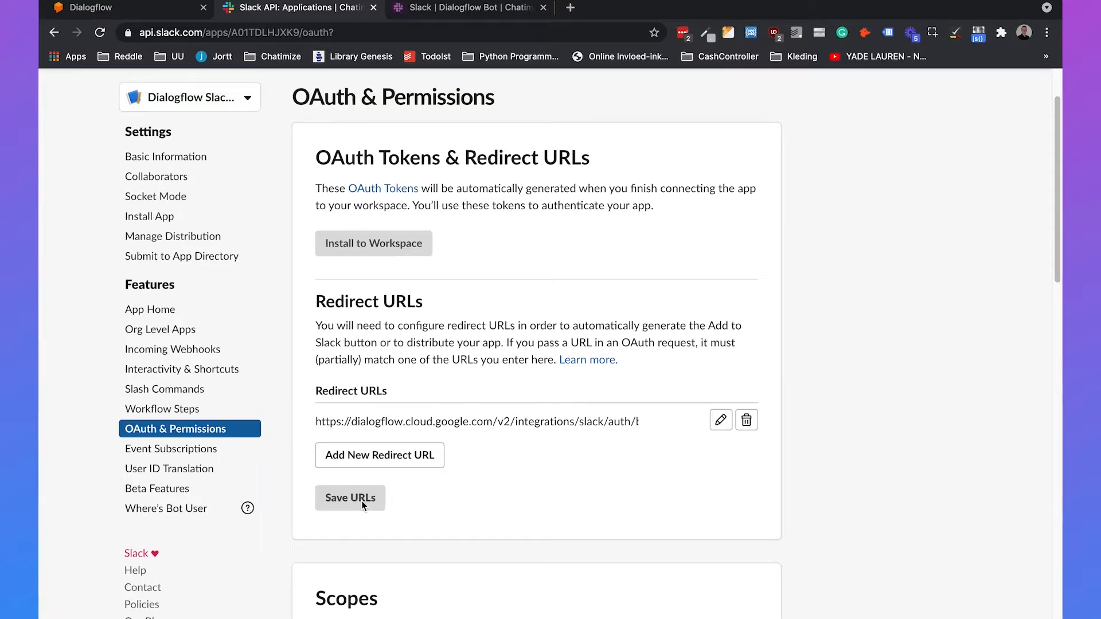
# Add bot token scopes app_mentions:read, calls and channels:read
pyautogui.scroll(-3)
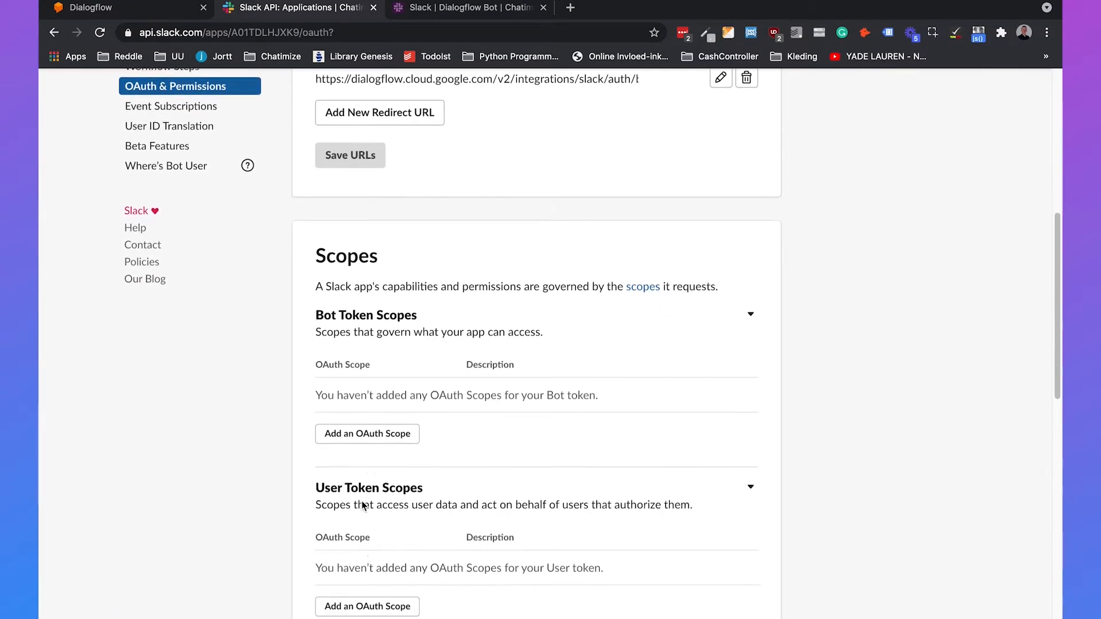
pyautogui.scroll(-3)
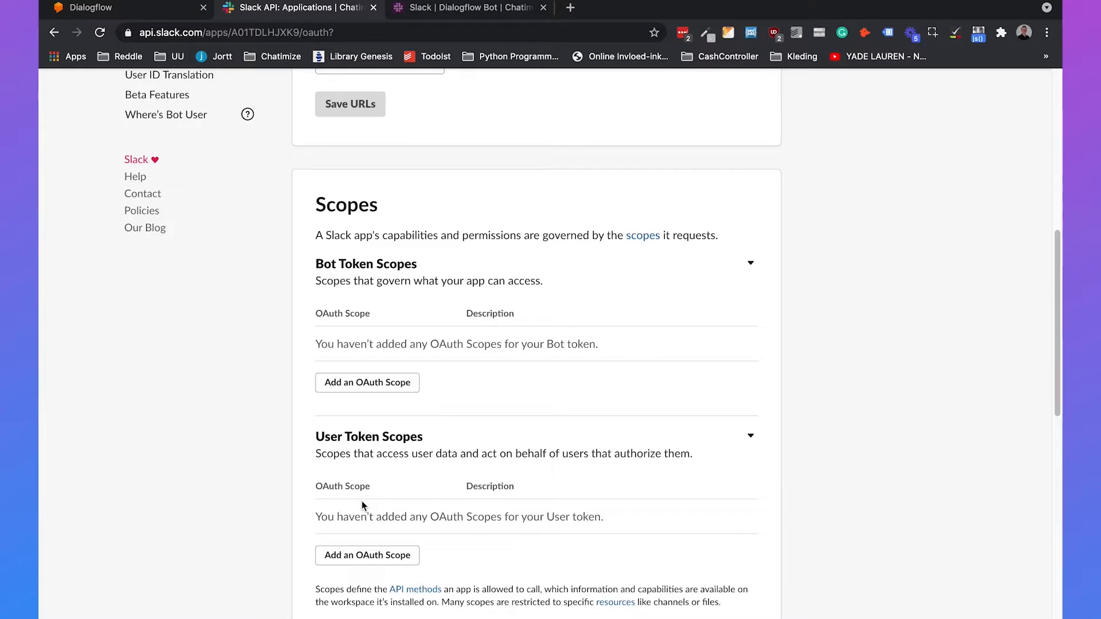
pyautogui.click(367, 381)
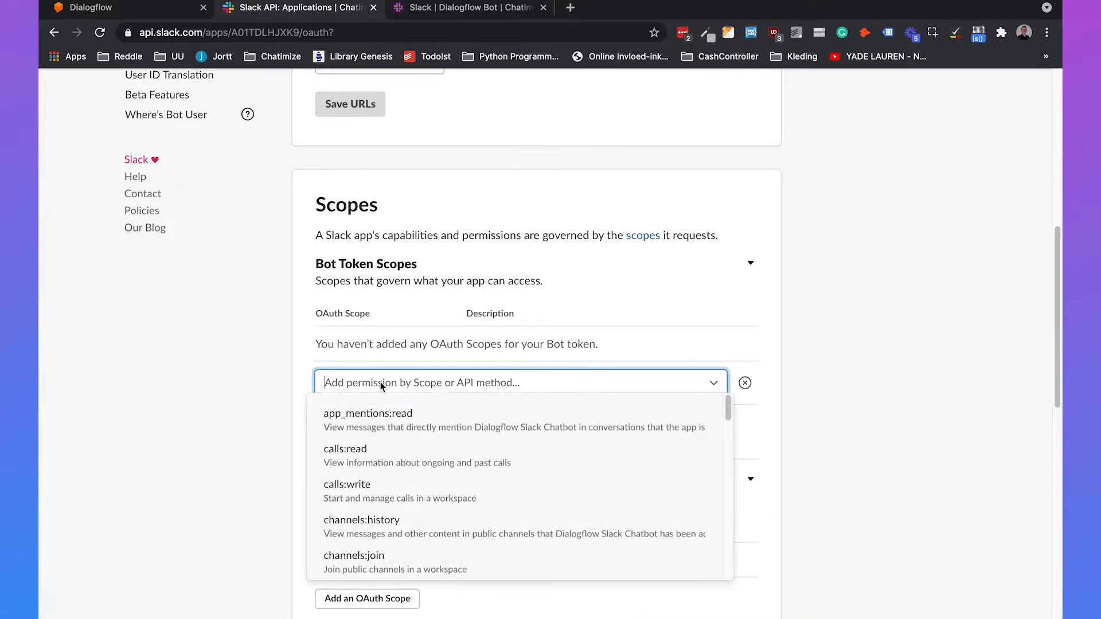
pyautogui.write('app_')
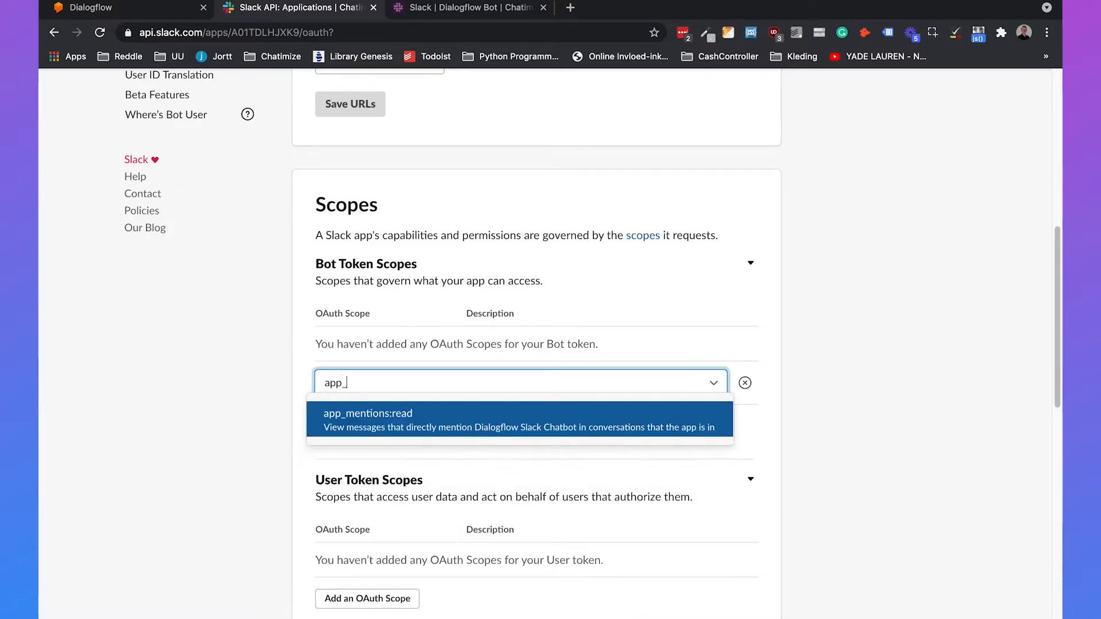
pyautogui.click(367, 418)
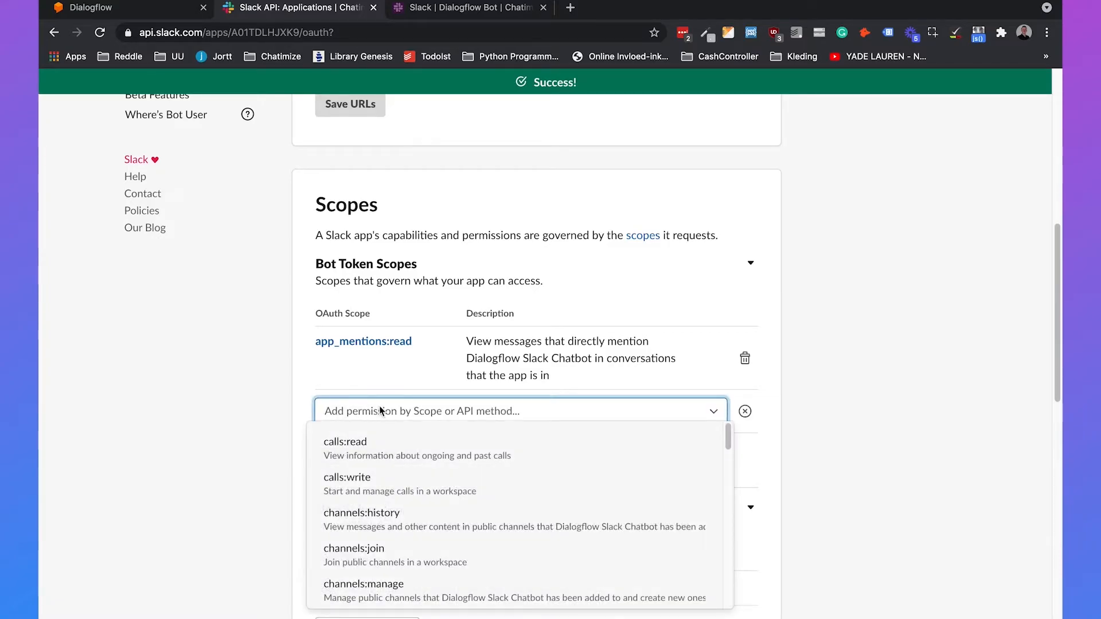
pyautogui.write('calls:')
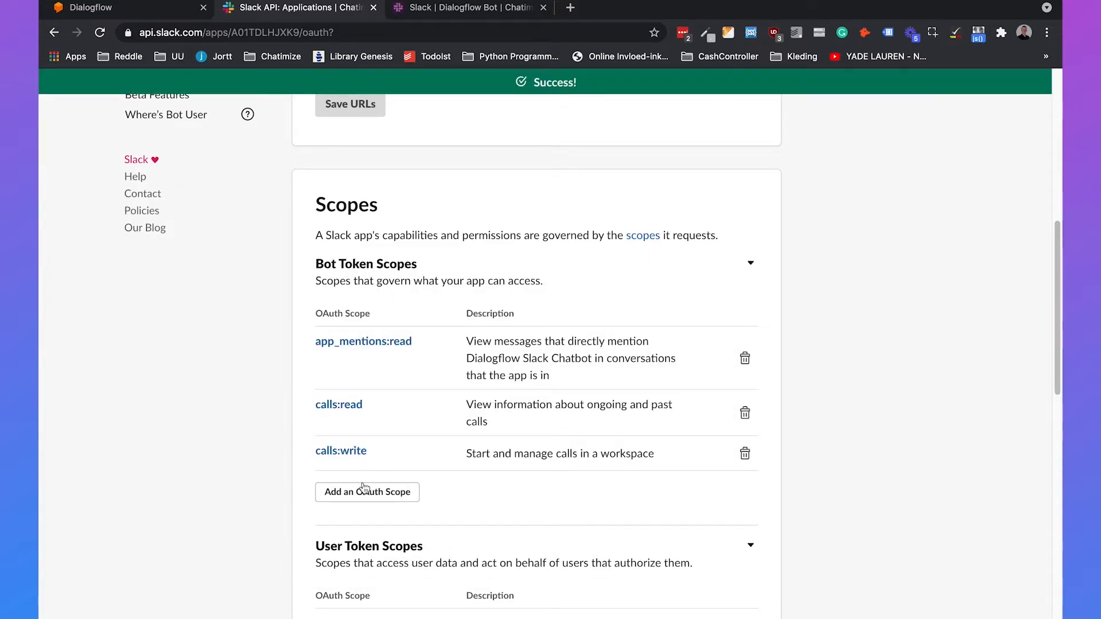
pyautogui.click(367, 492)
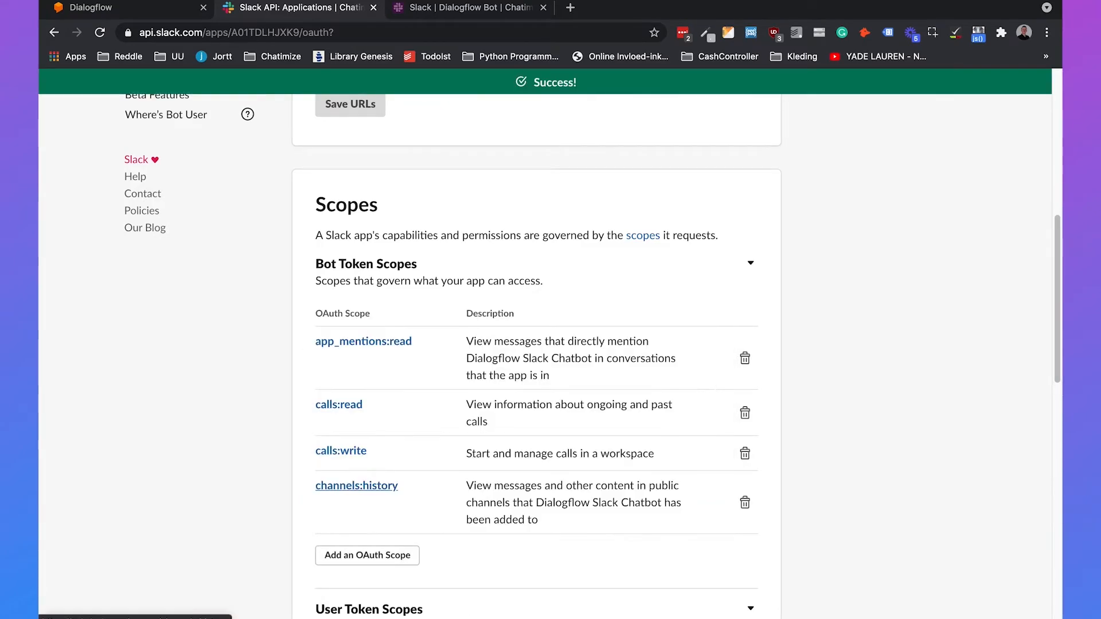
pyautogui.click(367, 554)
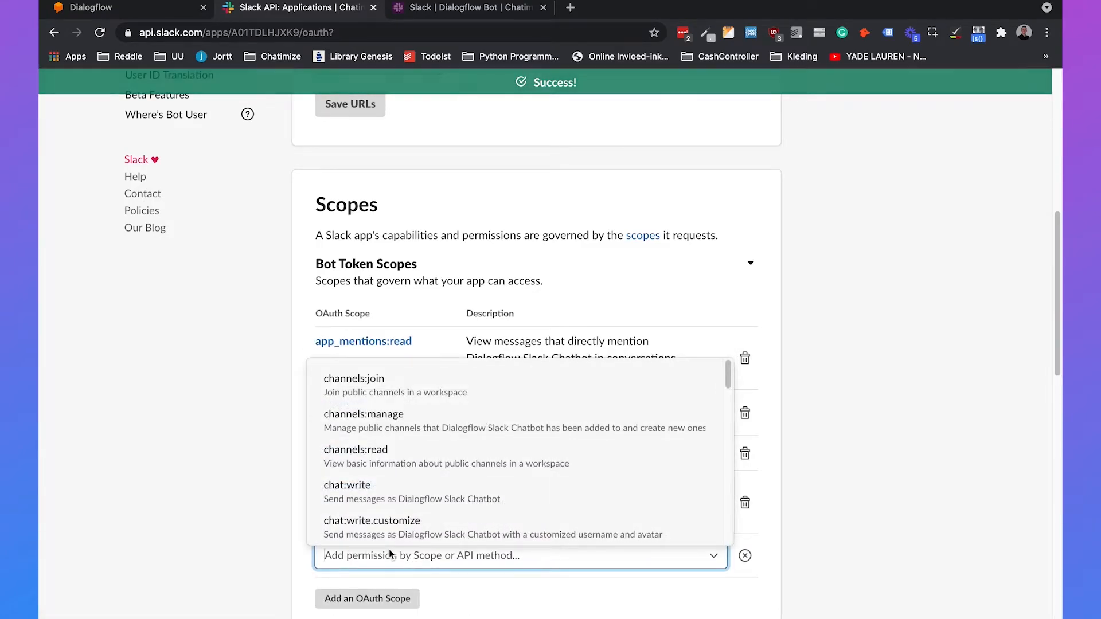
pyautogui.write('channels:read')
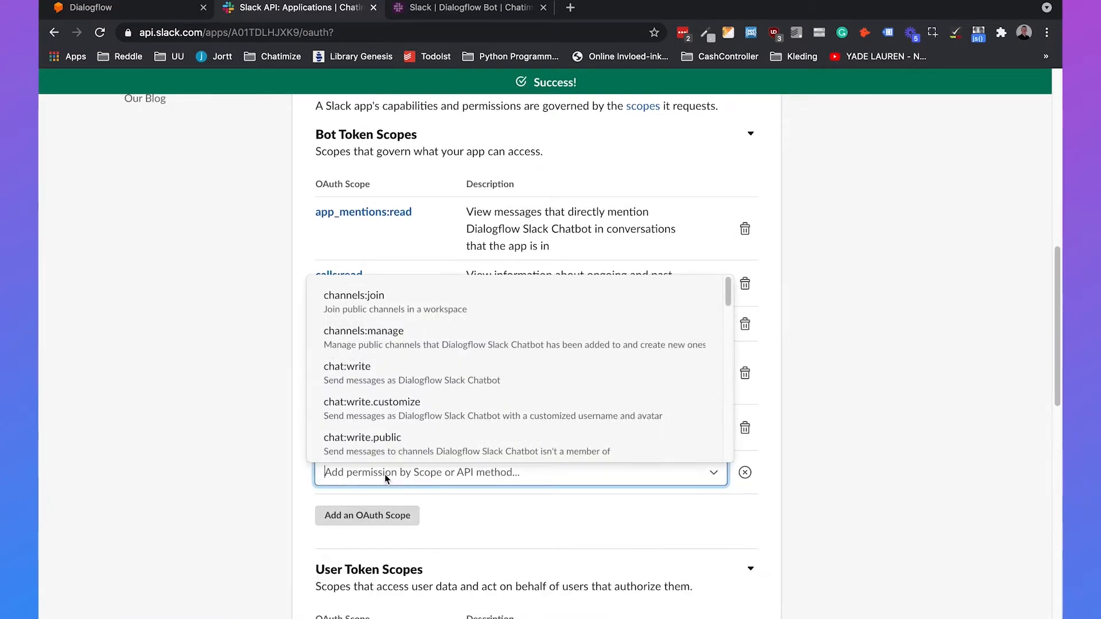
# Add bot token scopes chat:write, groups:history, im:history, im:write and team
pyautogui.write('chat:write')
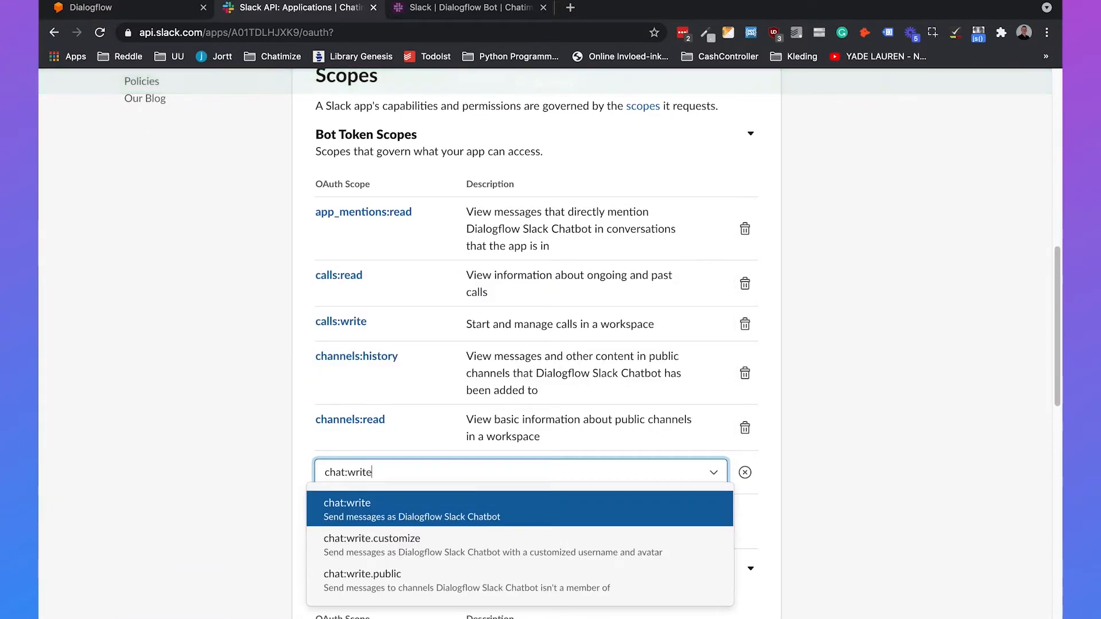
pyautogui.click(346, 502)
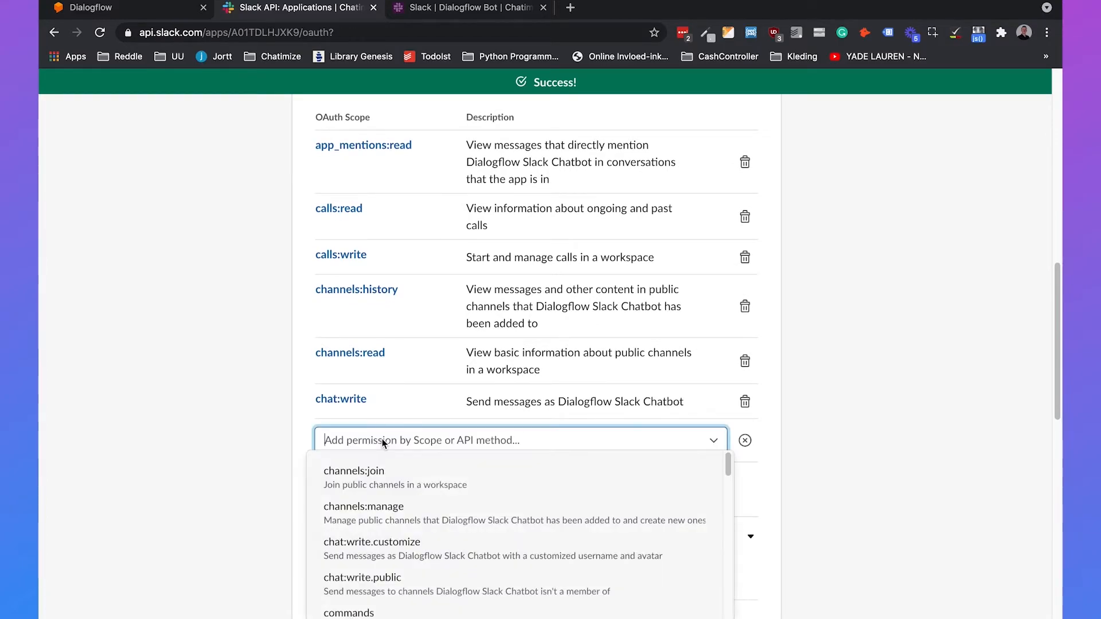
pyautogui.write('grou')
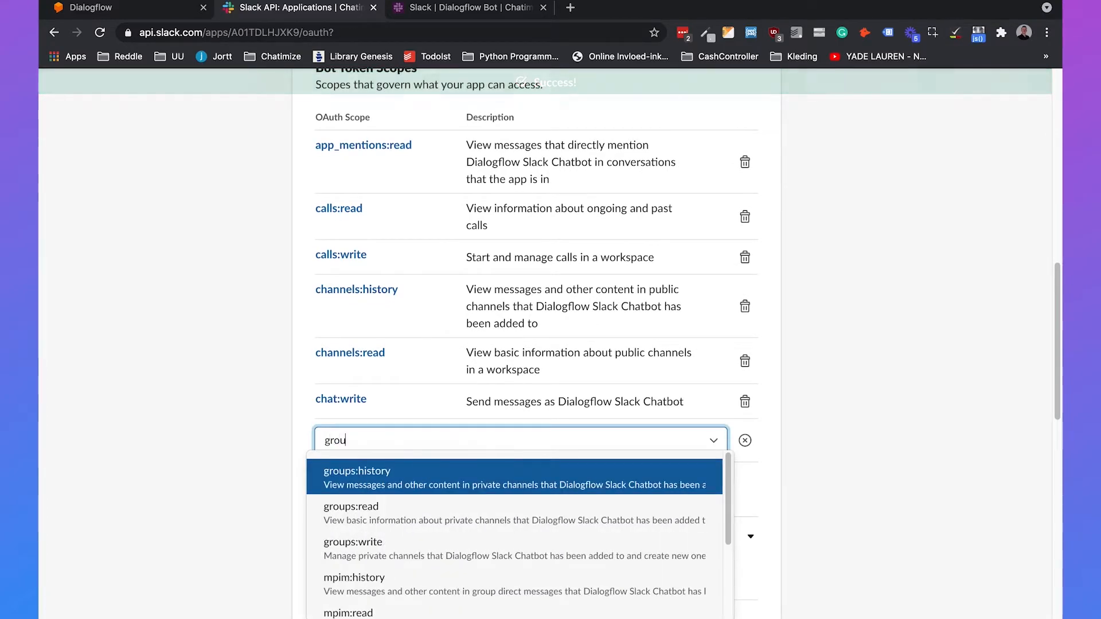
pyautogui.click(358, 472)
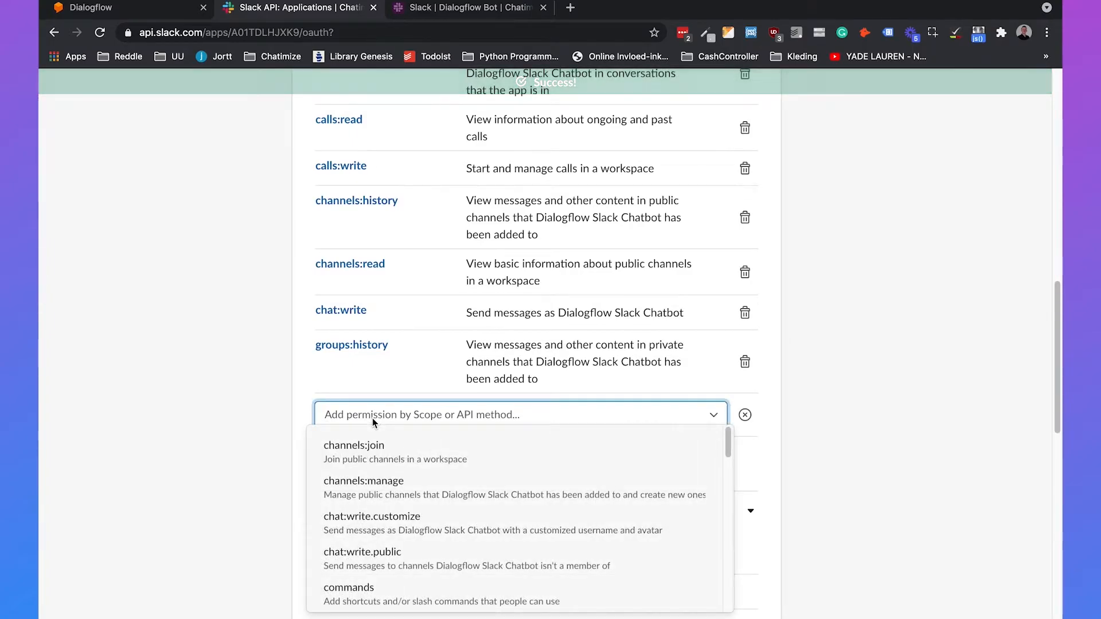
pyautogui.write('im:h')
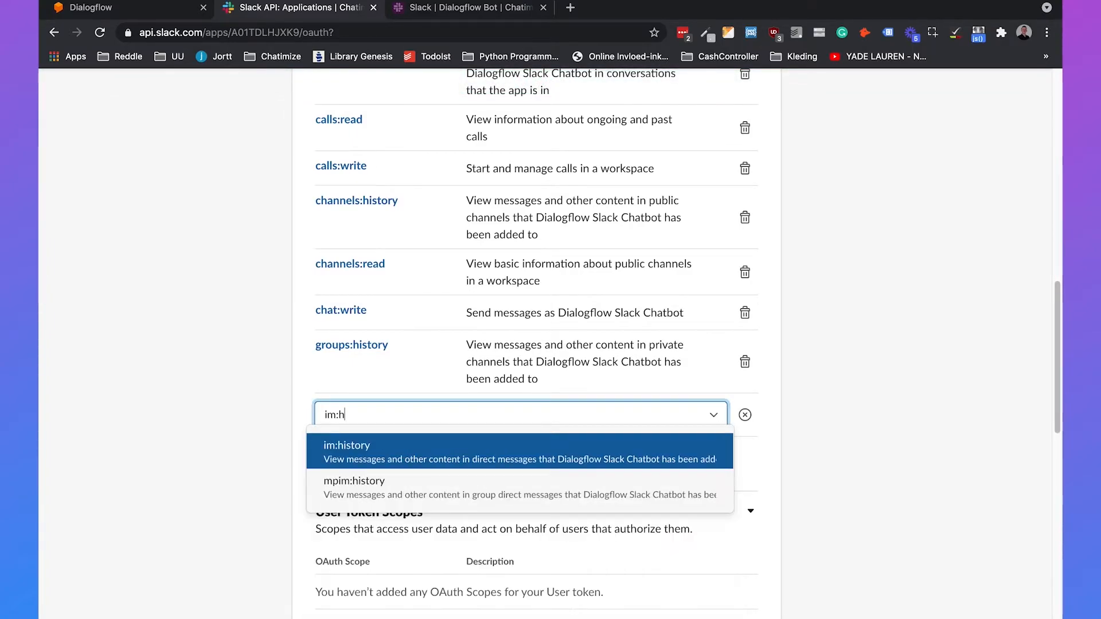
pyautogui.click(346, 445)
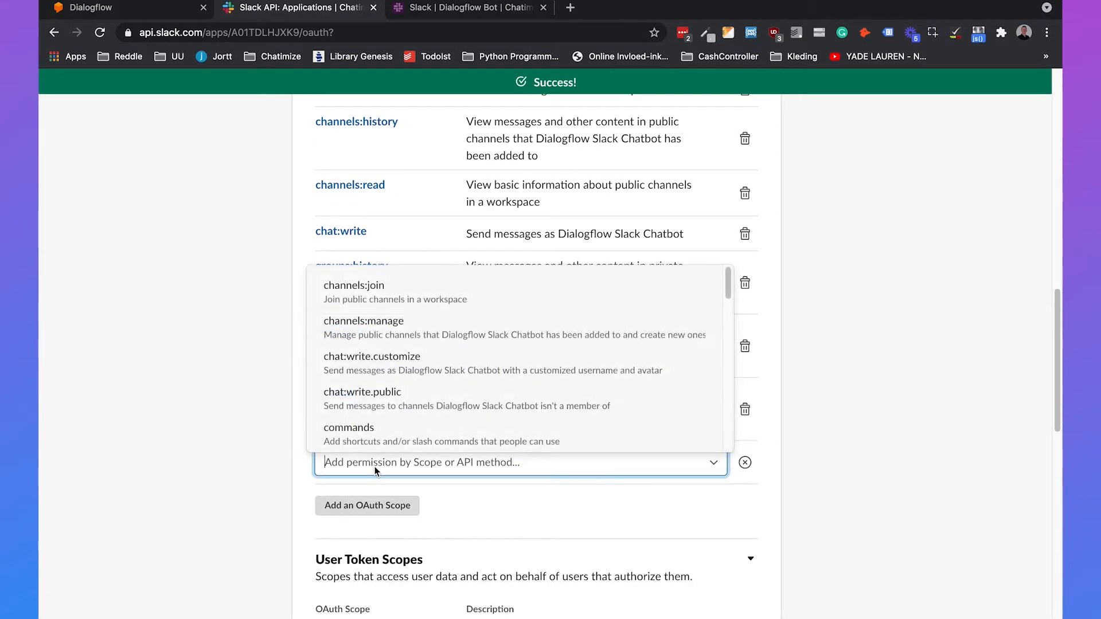
pyautogui.write('im:wr')
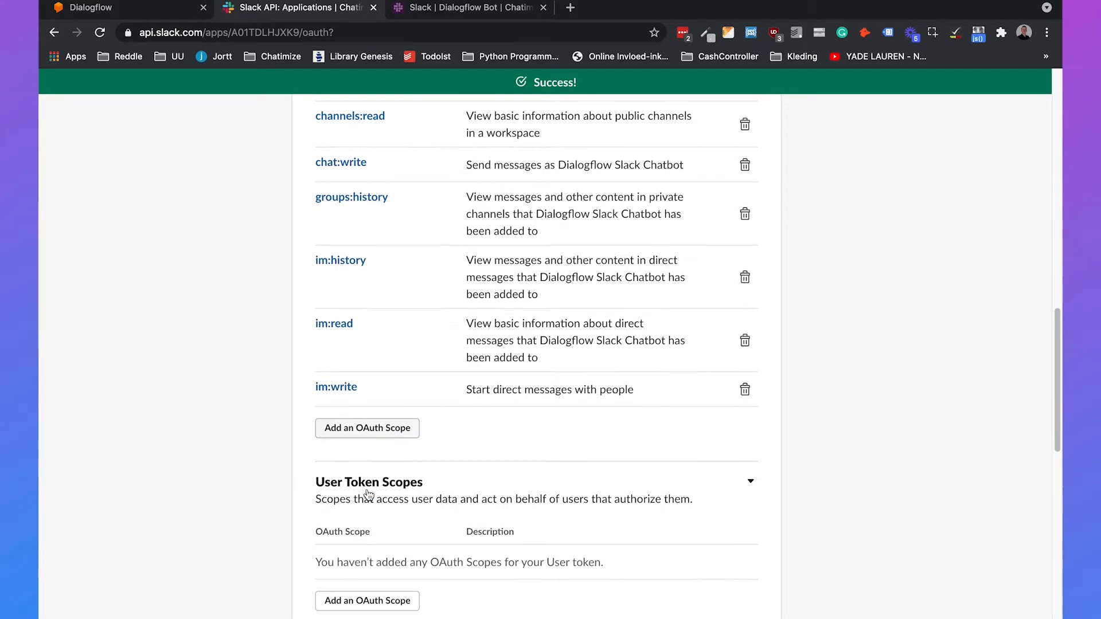
pyautogui.write('team:')
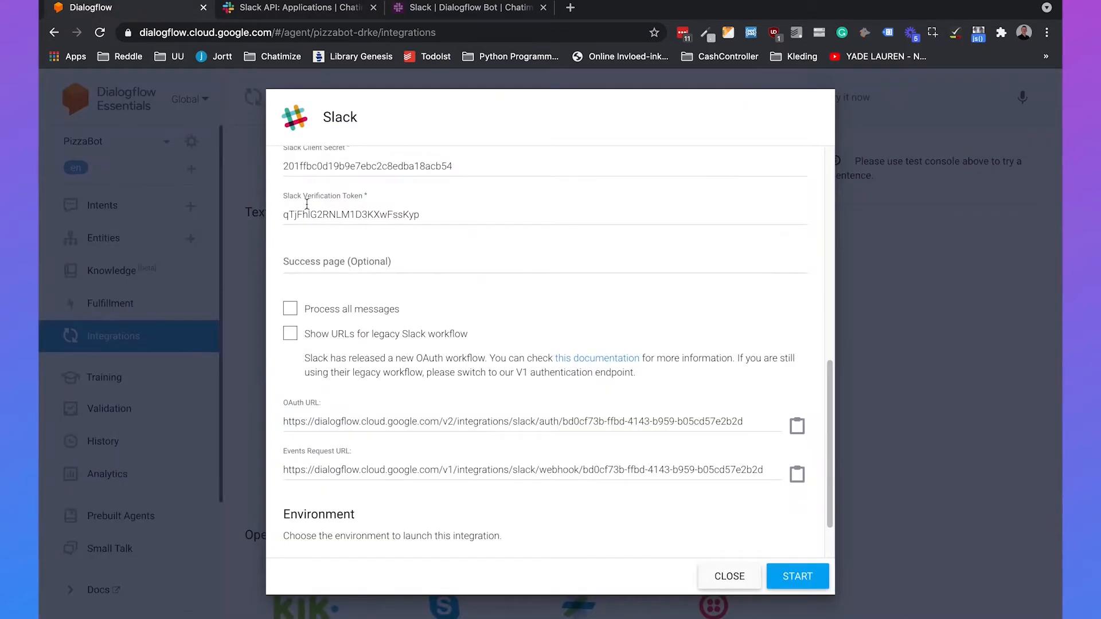
pyautogui.moveTo(357, 470)
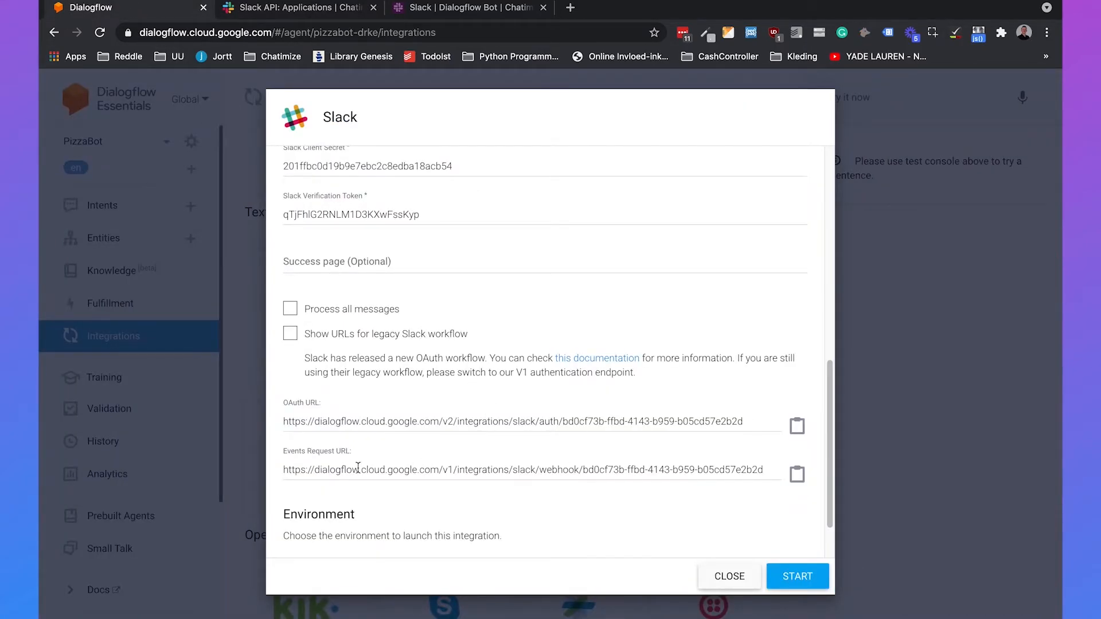
# Copy the Events Request URL from Dialogflow and return to the Slack app page
pyautogui.click(797, 474)
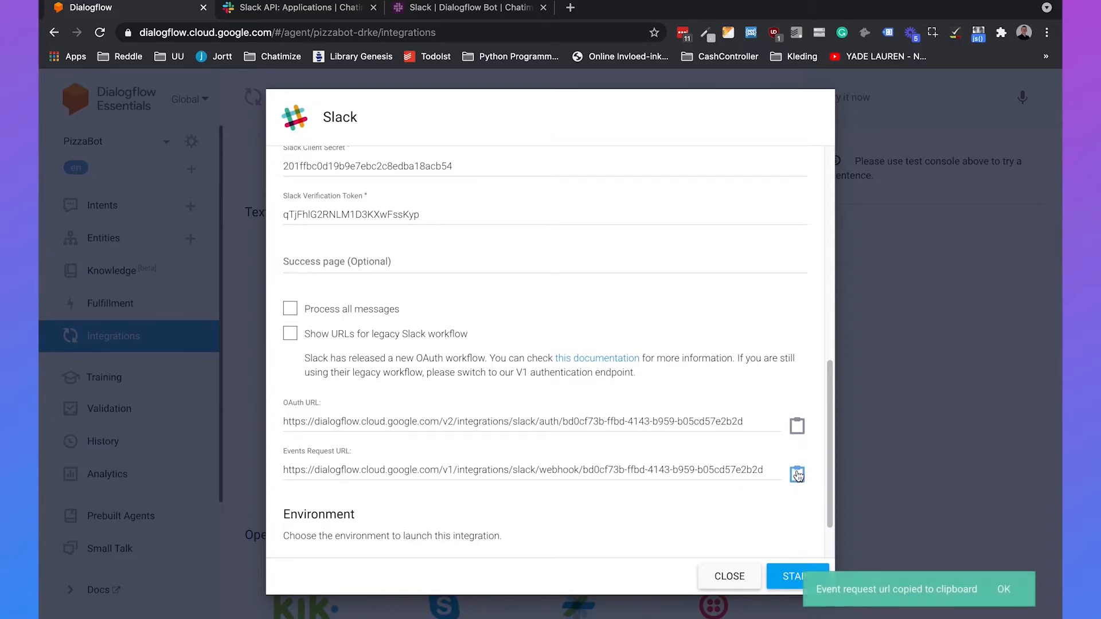
pyautogui.click(295, 7)
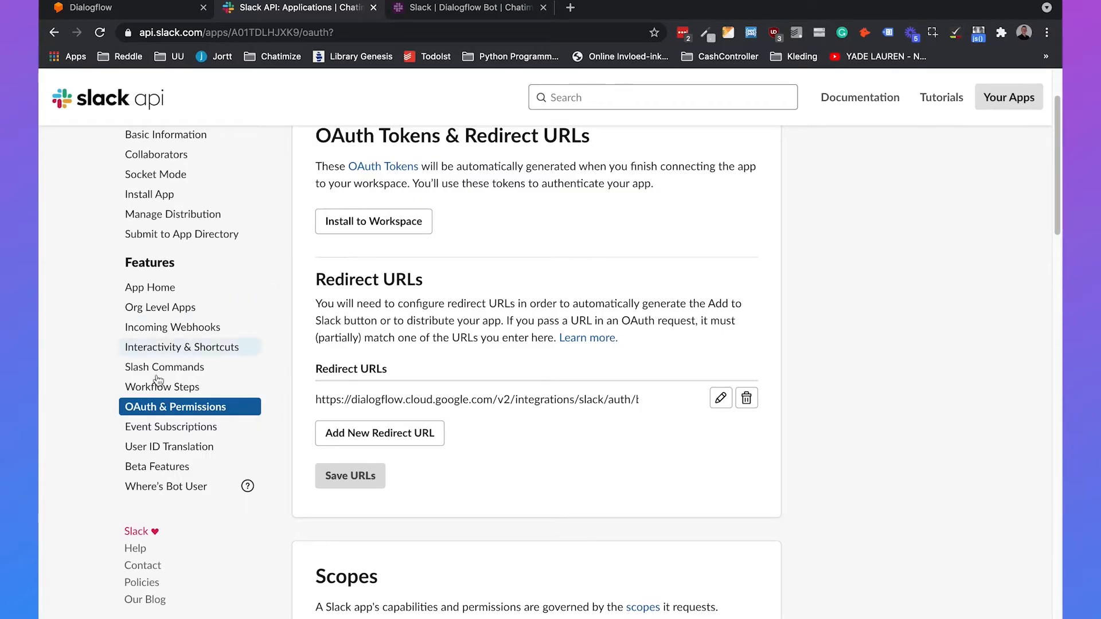
# Enable events on Event Subscriptions with Dialogflow's webhook verified as the Request URL
pyautogui.click(171, 426)
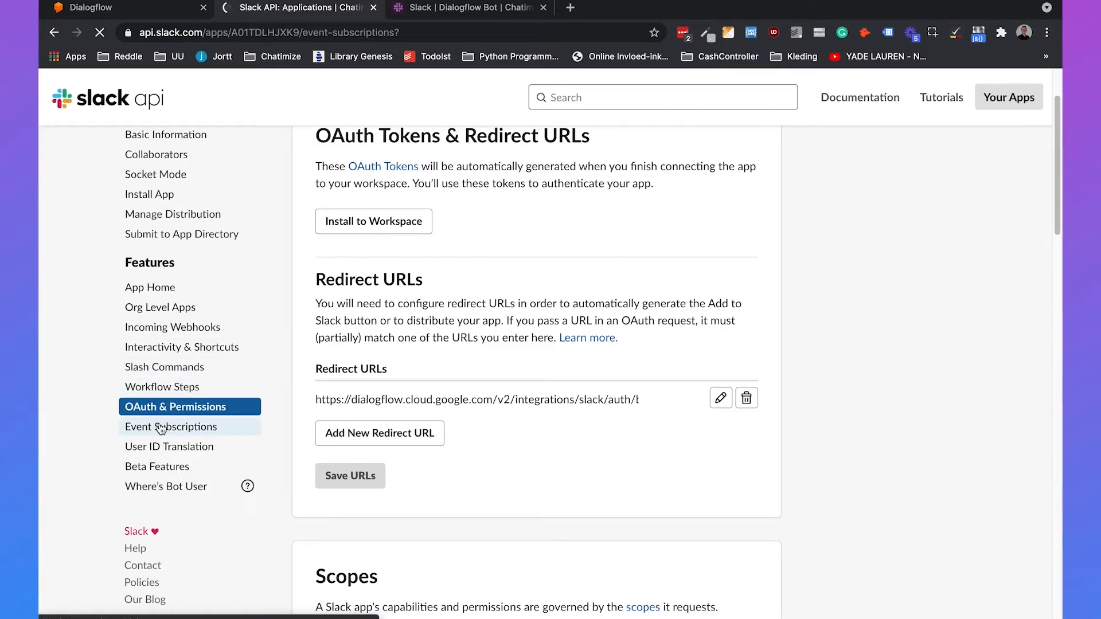
pyautogui.click(170, 426)
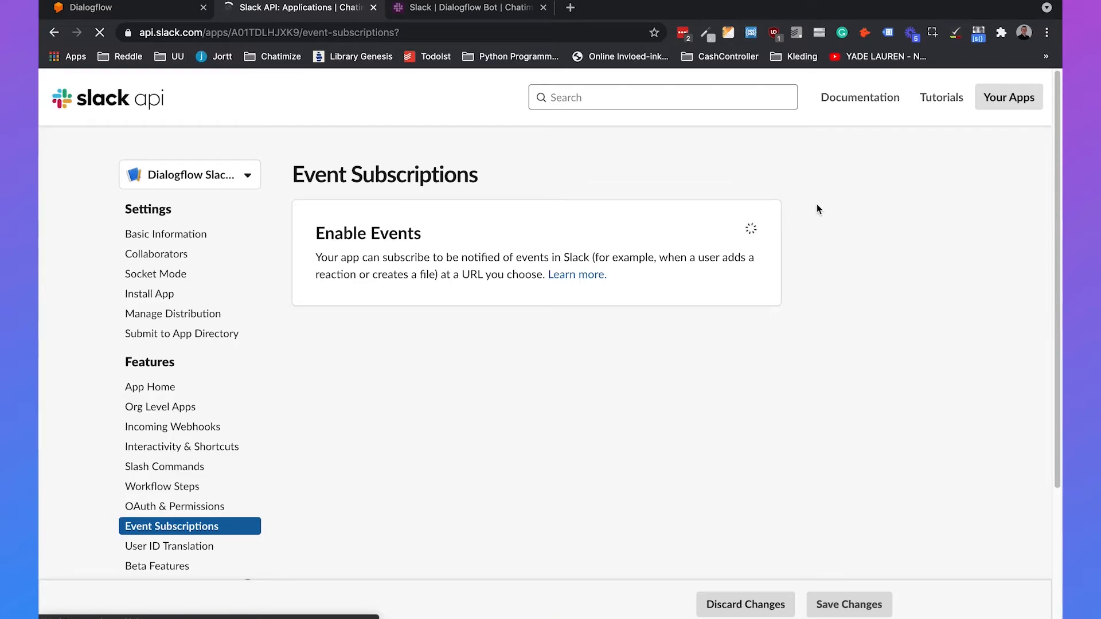
pyautogui.click(732, 232)
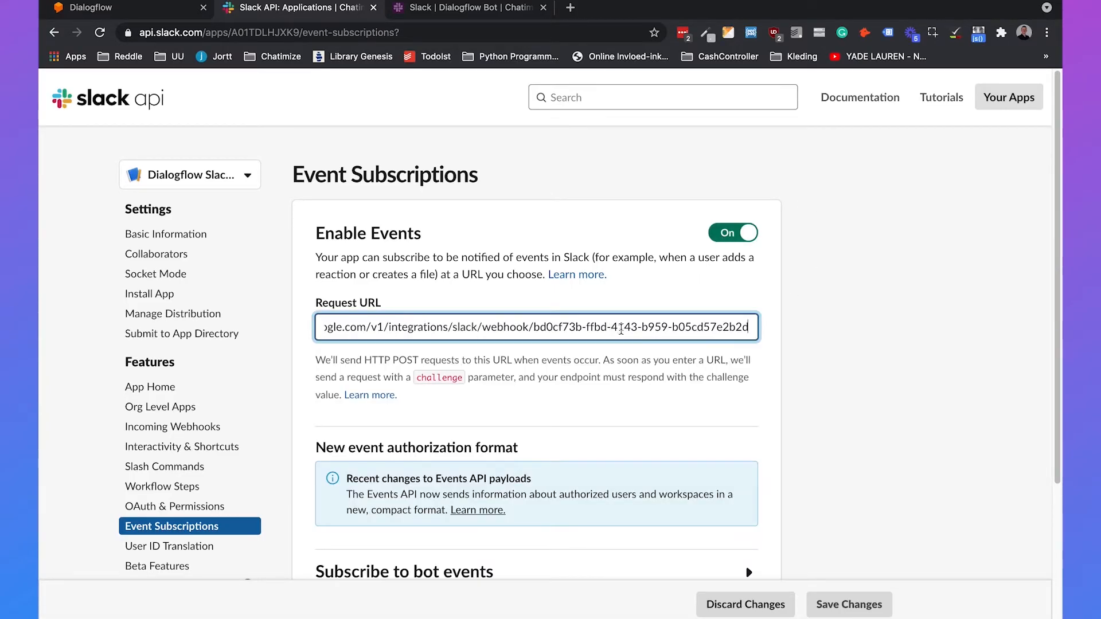
pyautogui.scroll(-3)
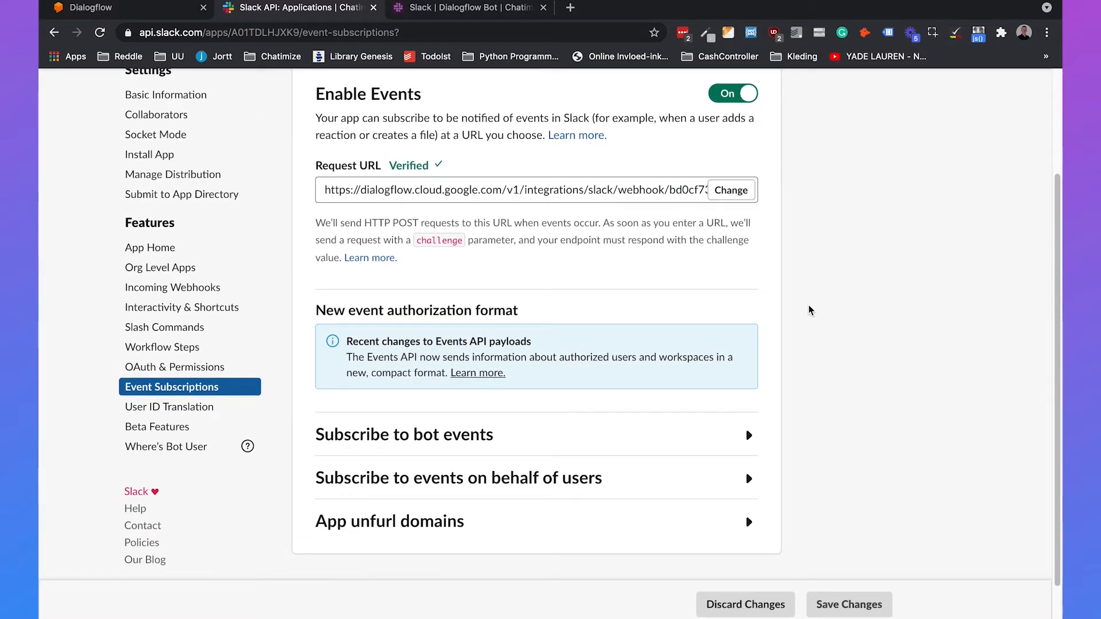
pyautogui.scroll(-3)
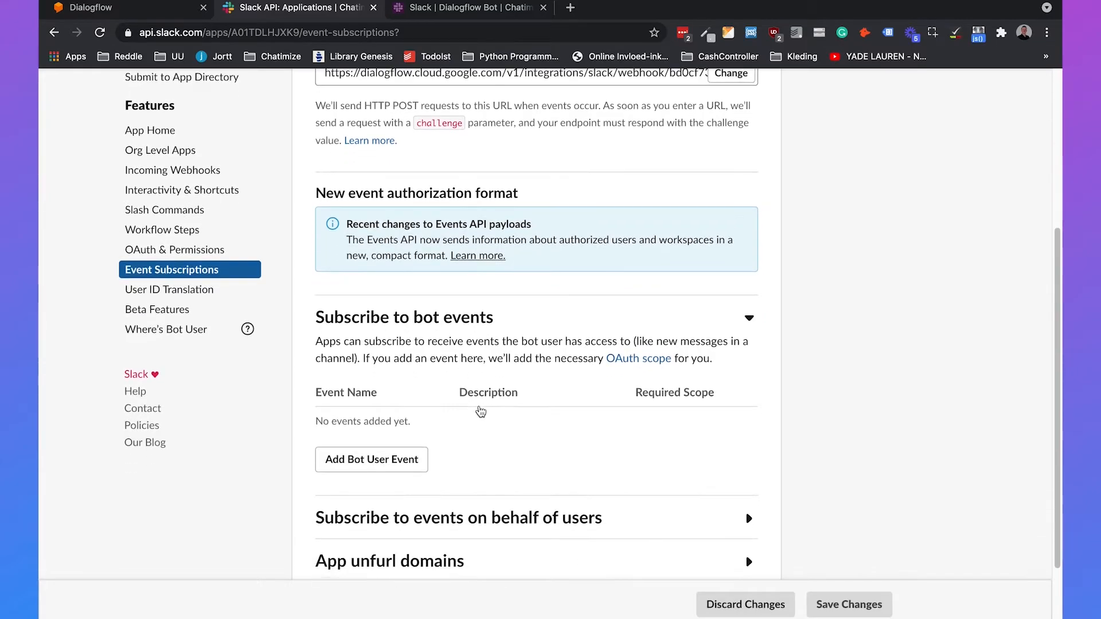
# Add bot events message.channels, message.groups, message.im and message.mpim, then save changes
pyautogui.click(370, 458)
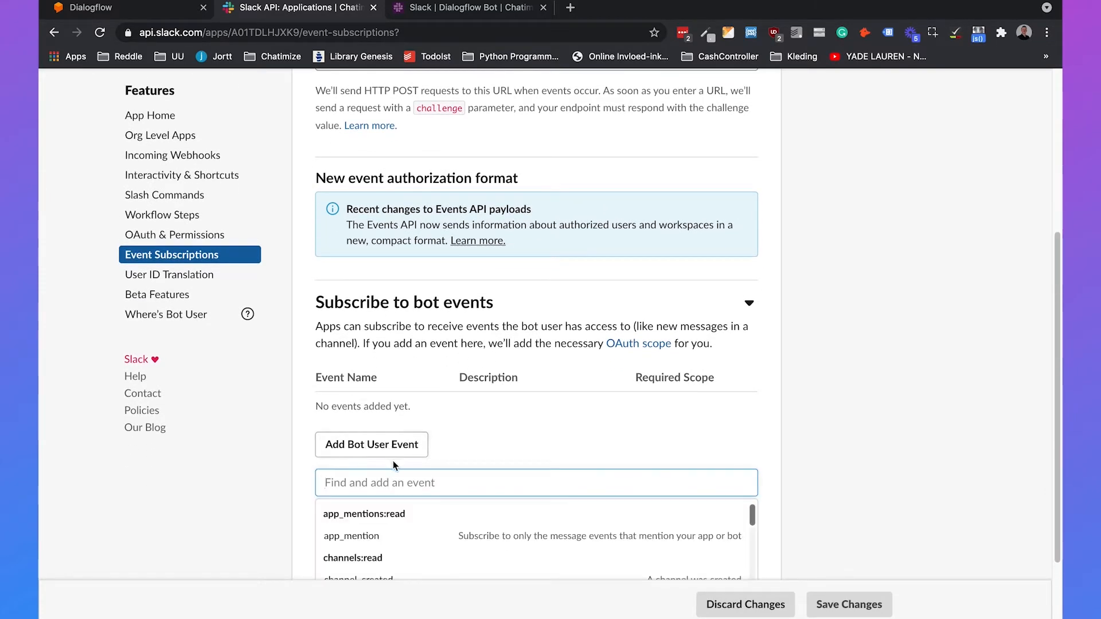
pyautogui.write('message.channe')
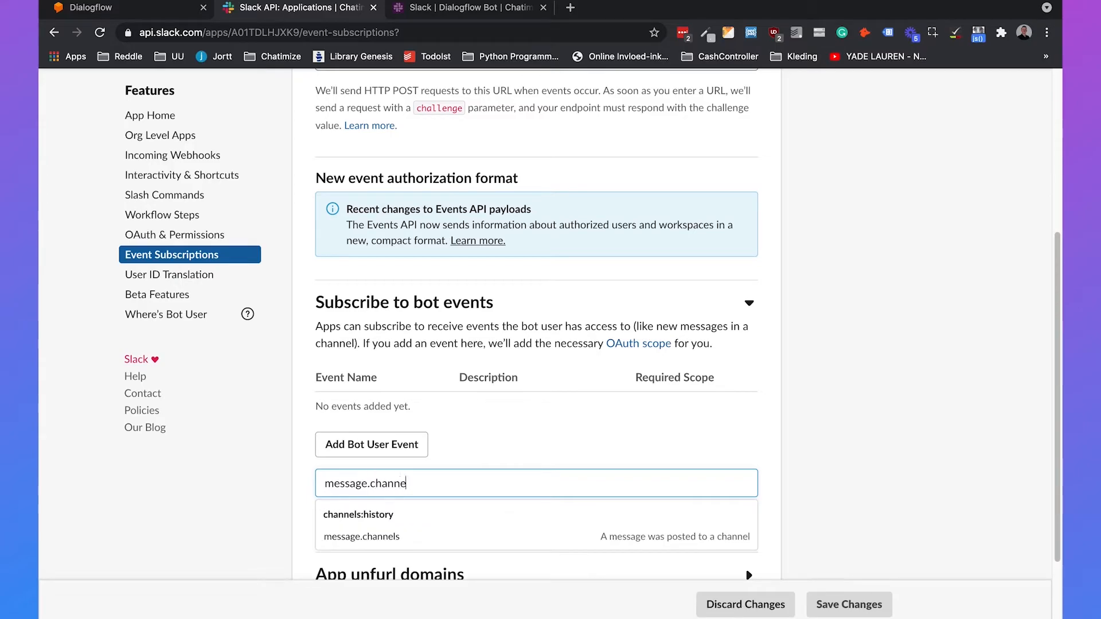
pyautogui.click(361, 536)
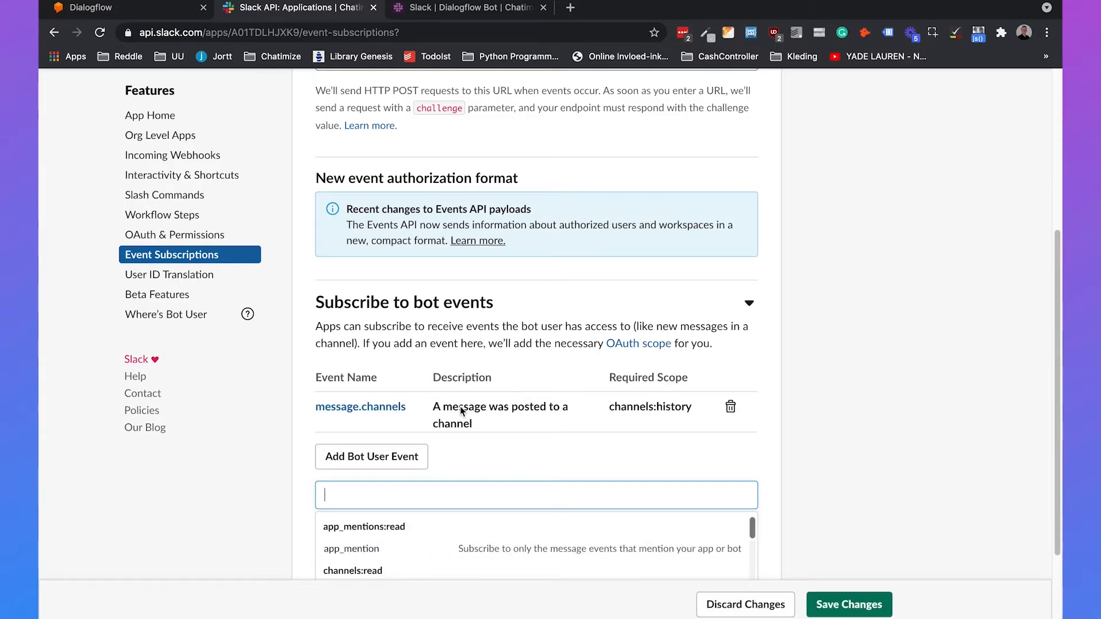
pyautogui.write('mess')
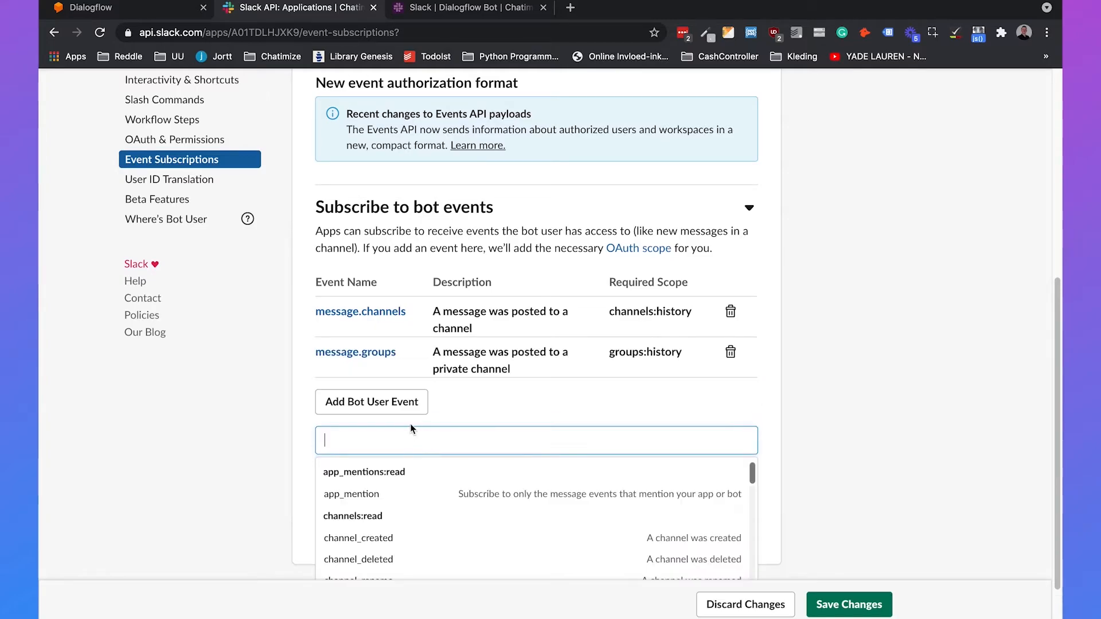
pyautogui.write('message.')
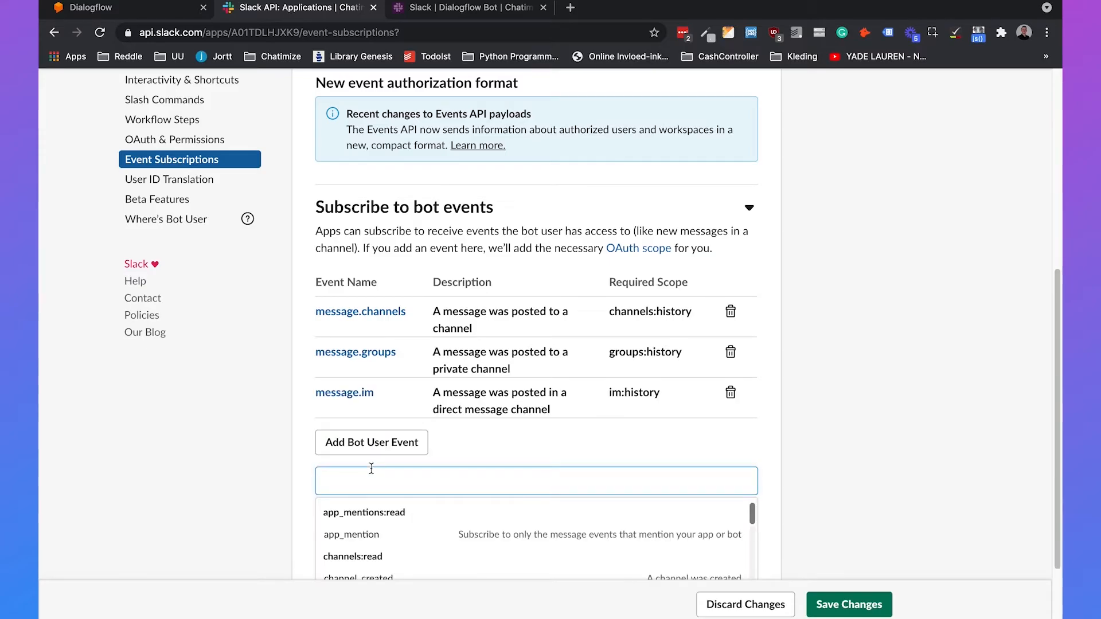
pyautogui.write('message.m')
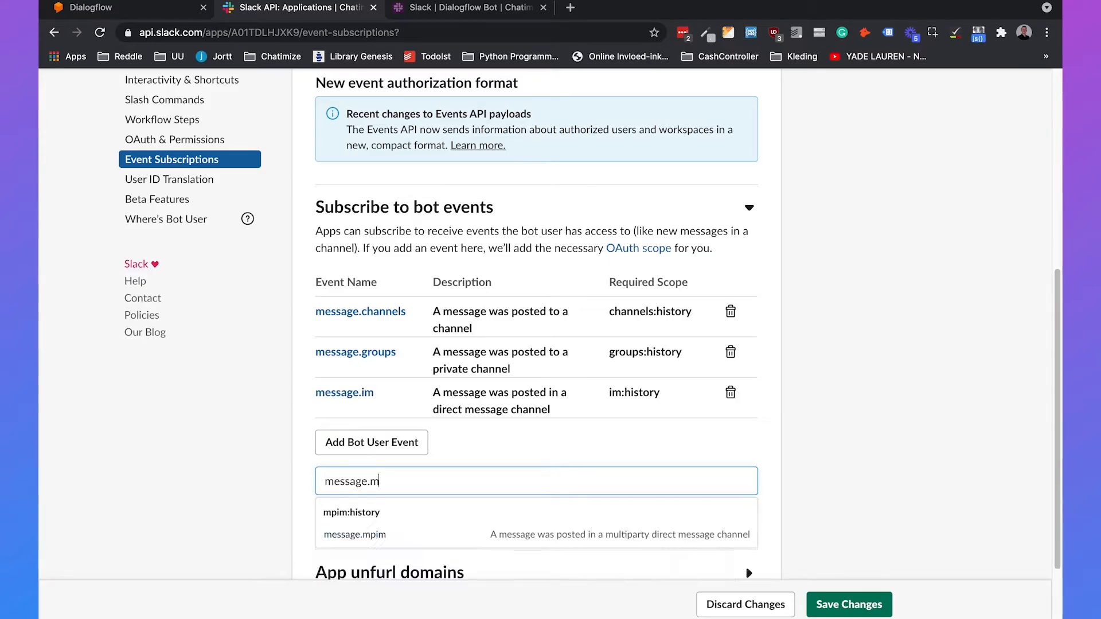
pyautogui.click(354, 534)
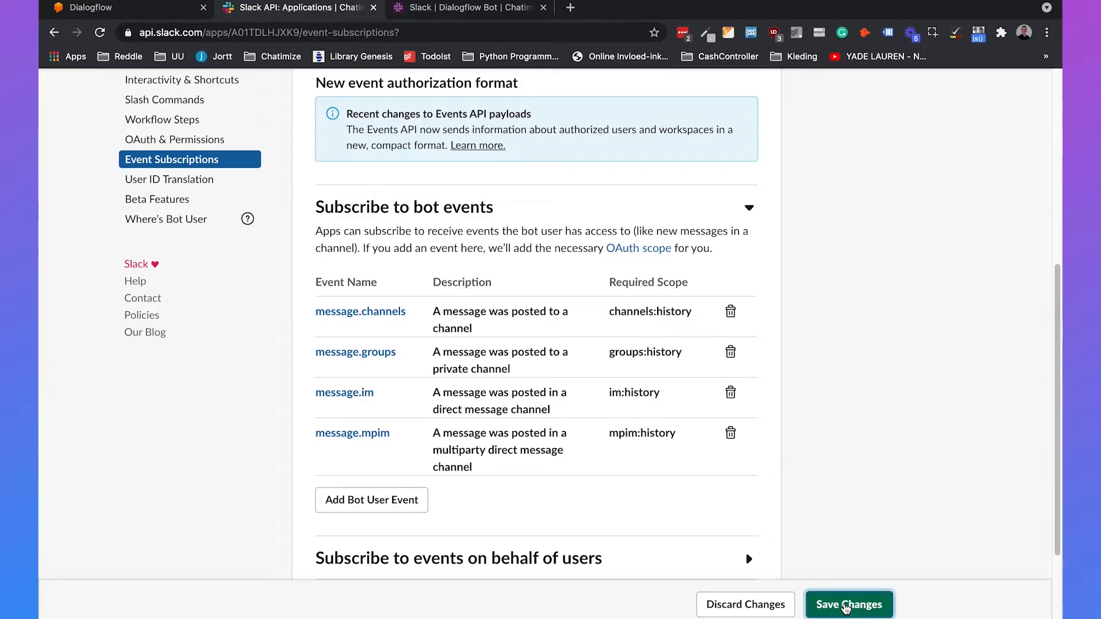
pyautogui.click(848, 604)
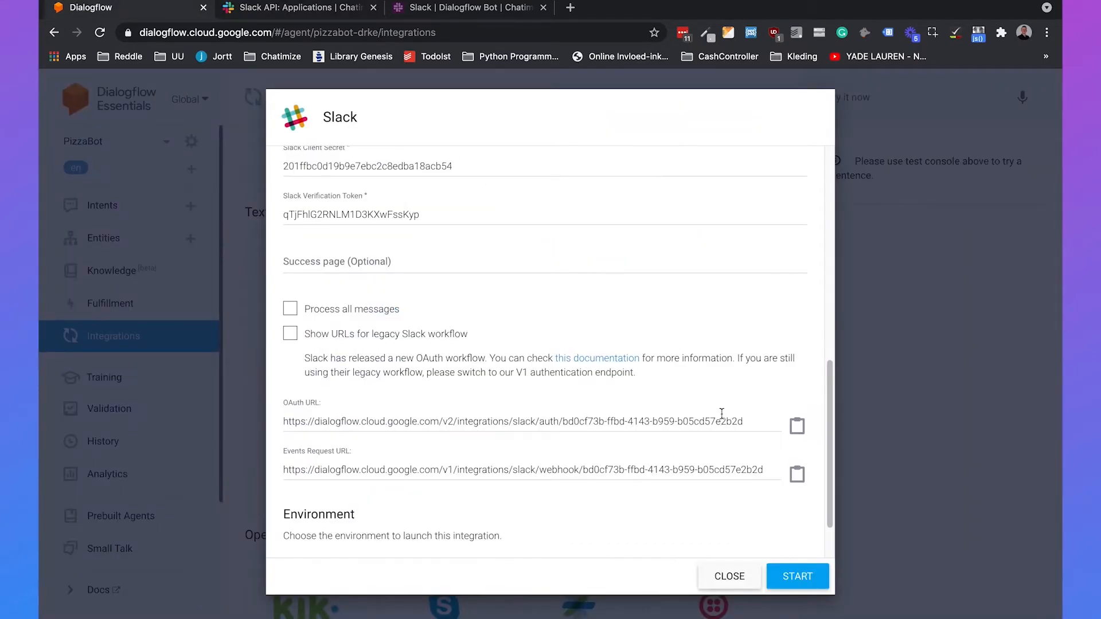
# Start the Slack integration bot from the Dialogflow dialog
pyautogui.click(796, 575)
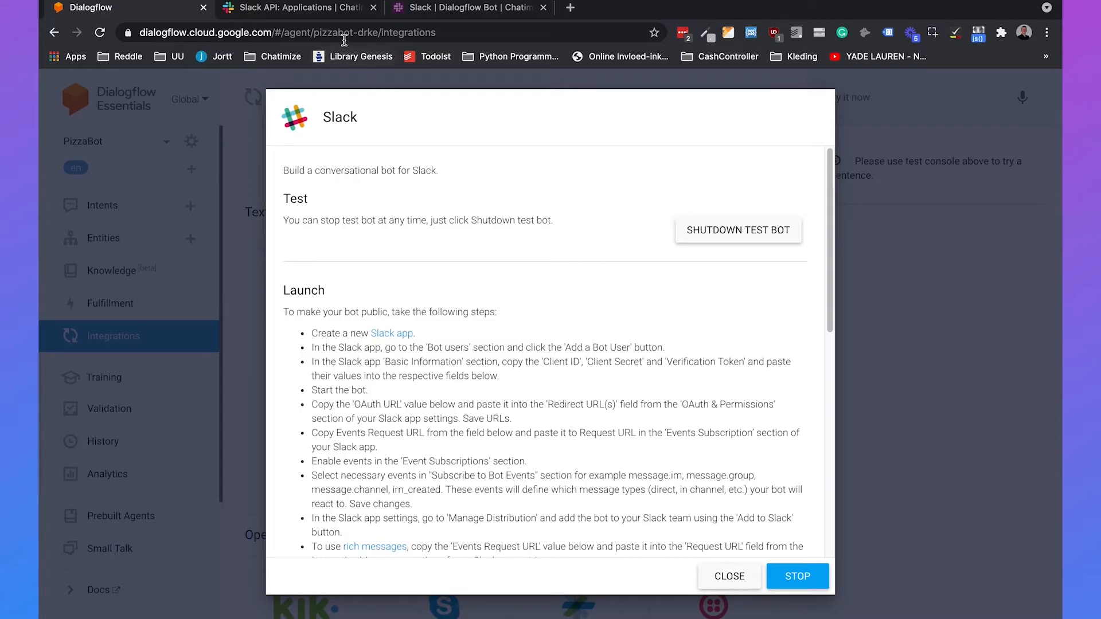
# From Manage Distribution, add Dialogflow Slack Chatbot to the Chatimize workspace and allow its permissions
pyautogui.click(295, 8)
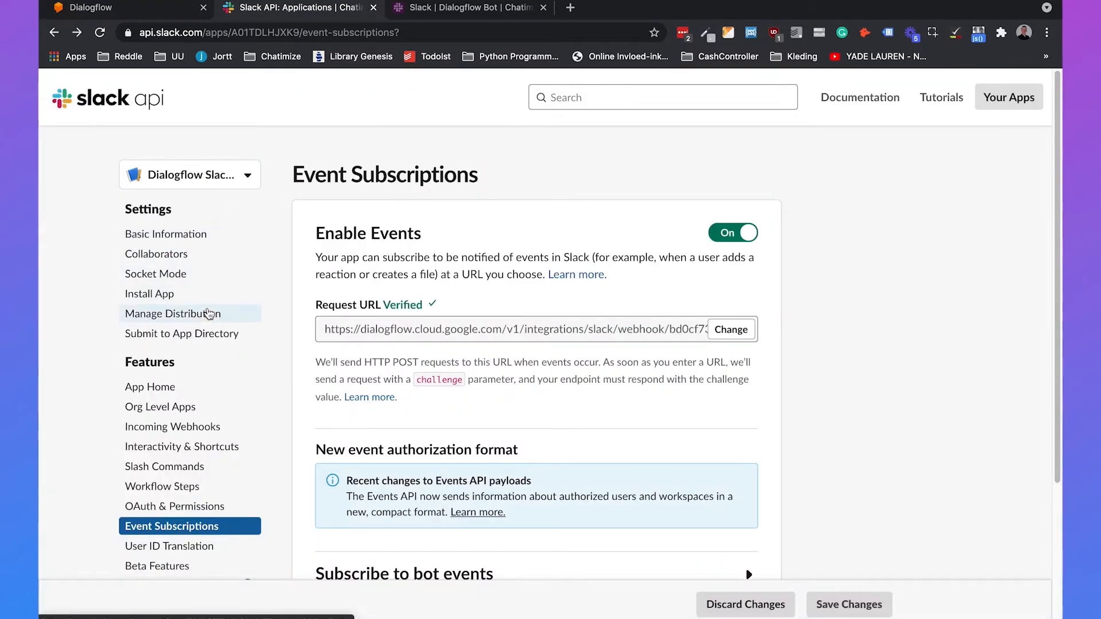
pyautogui.click(173, 313)
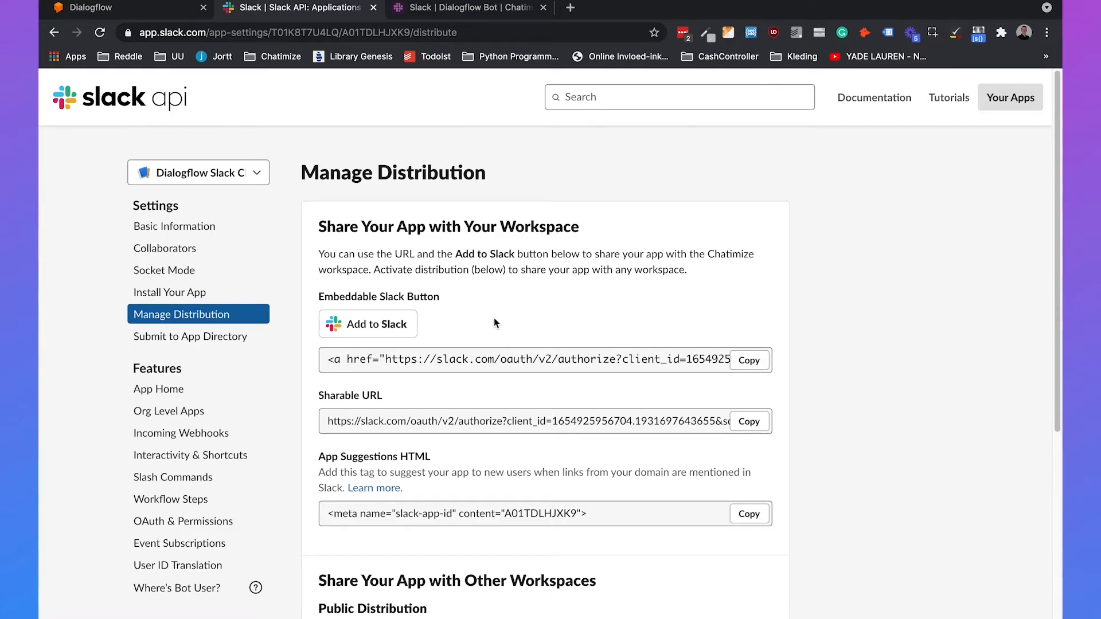
pyautogui.click(366, 323)
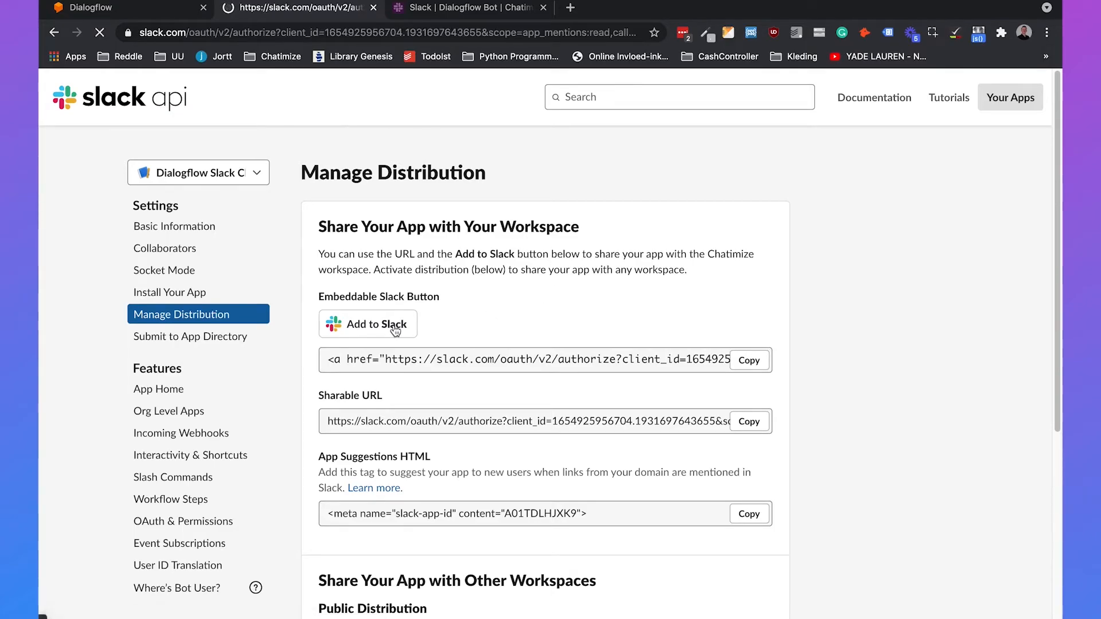
pyautogui.click(367, 323)
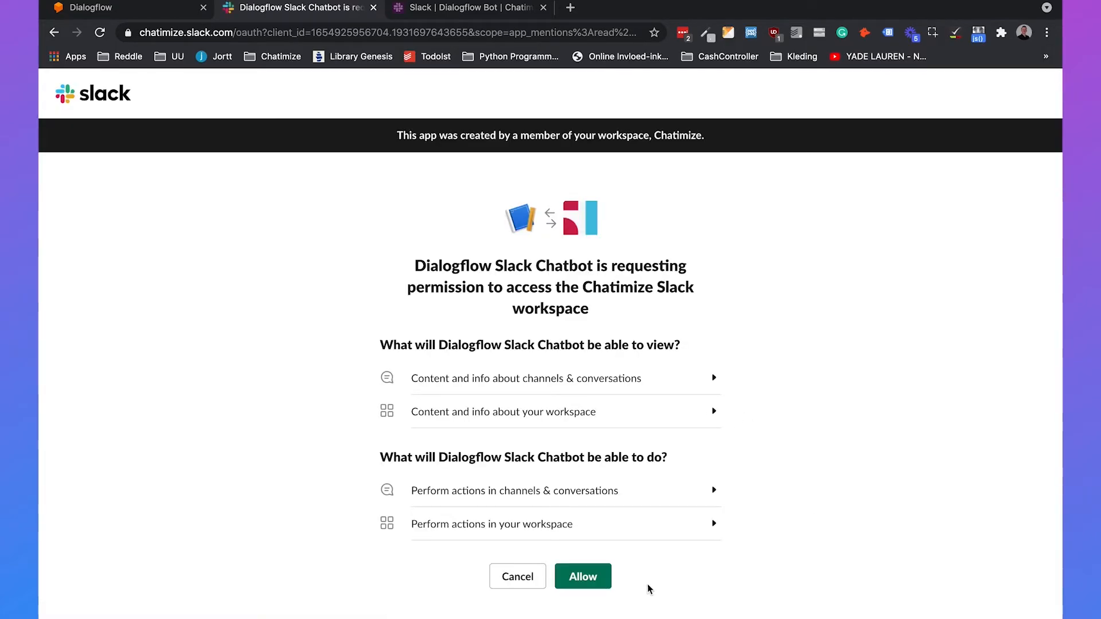
pyautogui.click(583, 576)
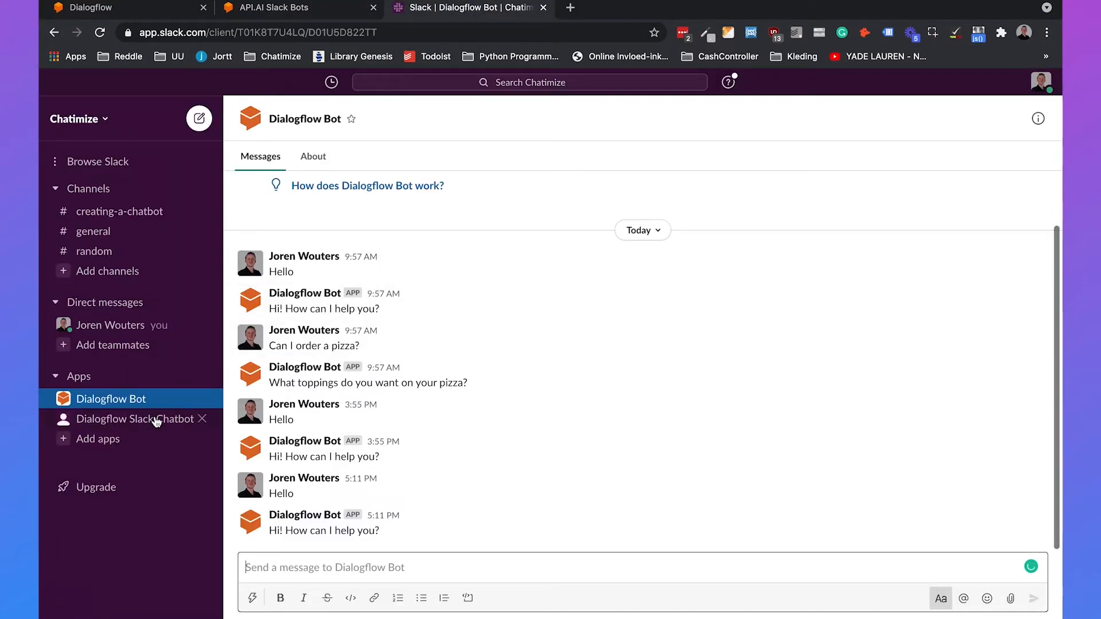
# Message the bot 'Hey', 'I want to order a pizza' and 'Beef and sausage' and get its topping replies
pyautogui.click(133, 418)
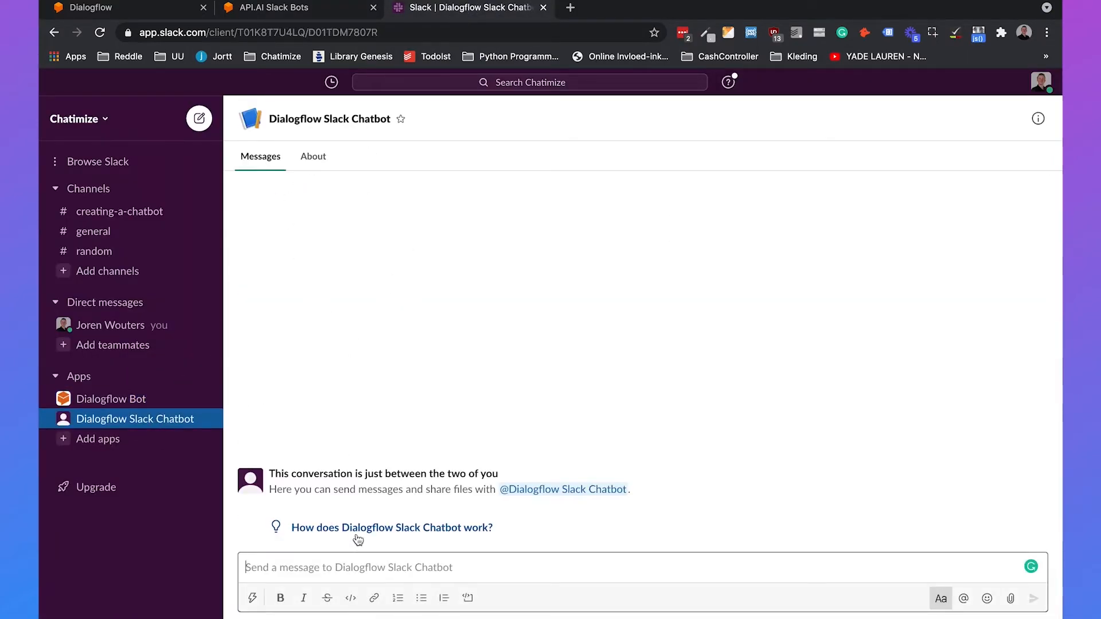
pyautogui.moveTo(530, 400)
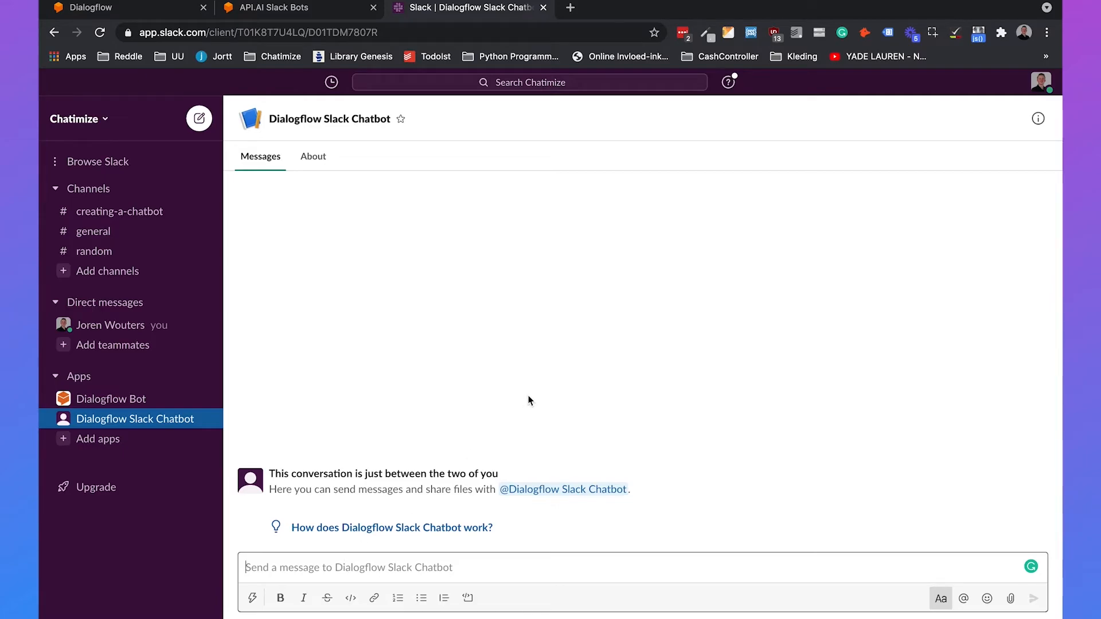
pyautogui.write('Hey')
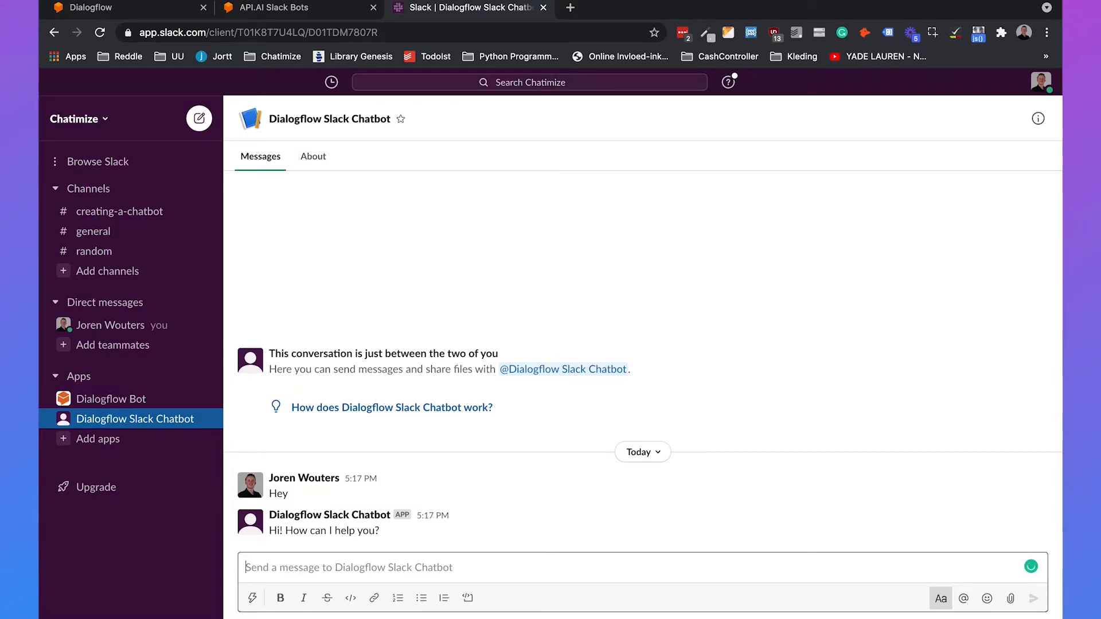
pyautogui.write('I want to')
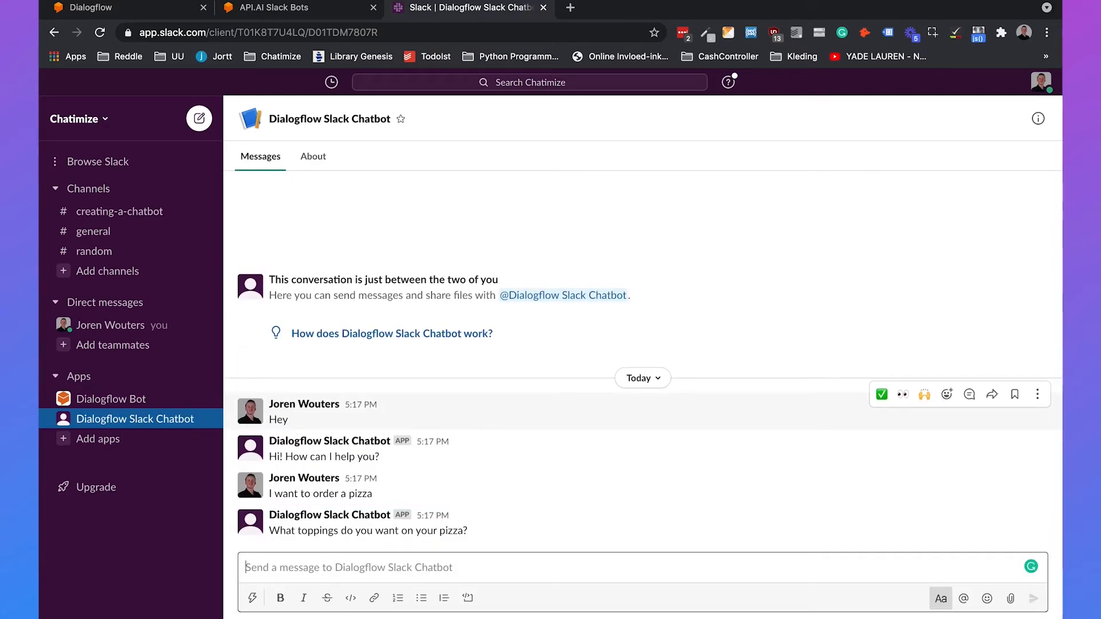
pyautogui.write('Beef and s')
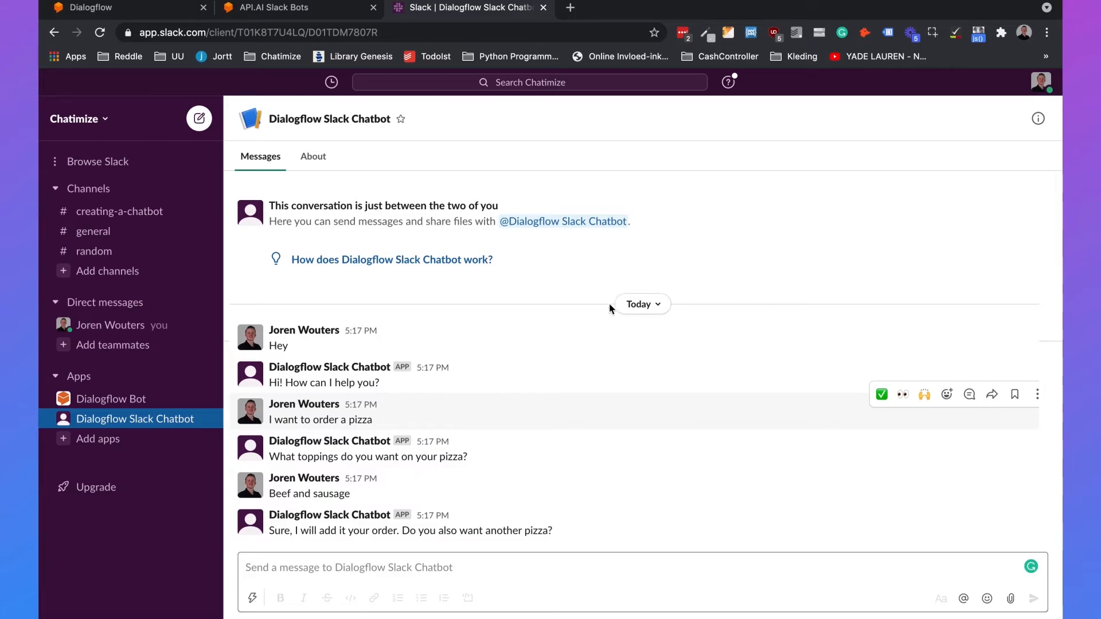
pyautogui.moveTo(146, 290)
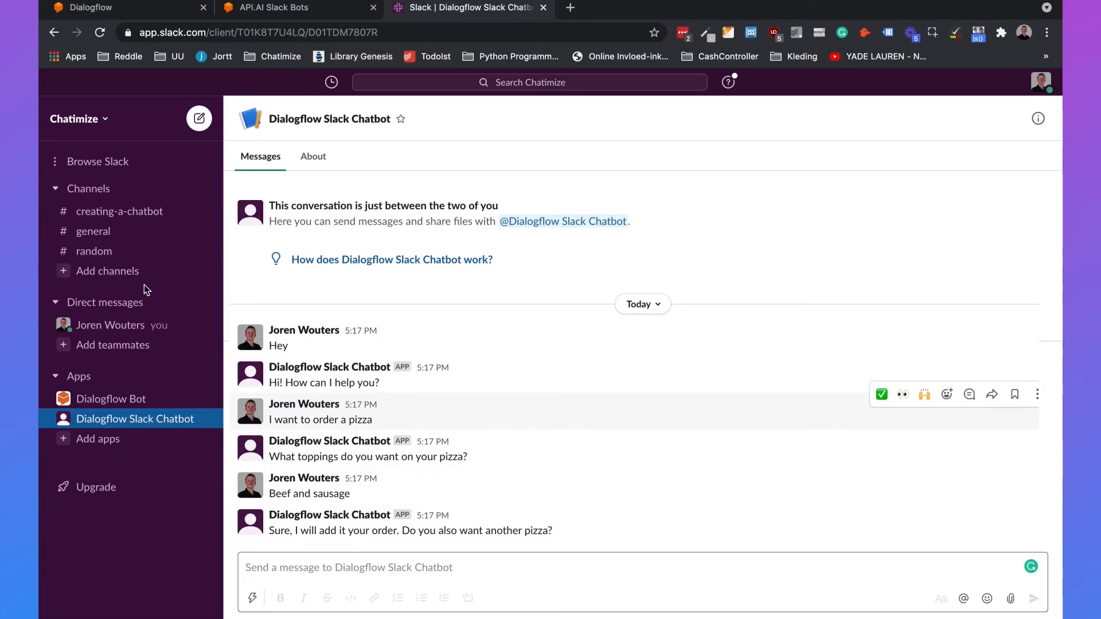
# Create the channel 'chatbot' and skip adding people to it
pyautogui.click(107, 270)
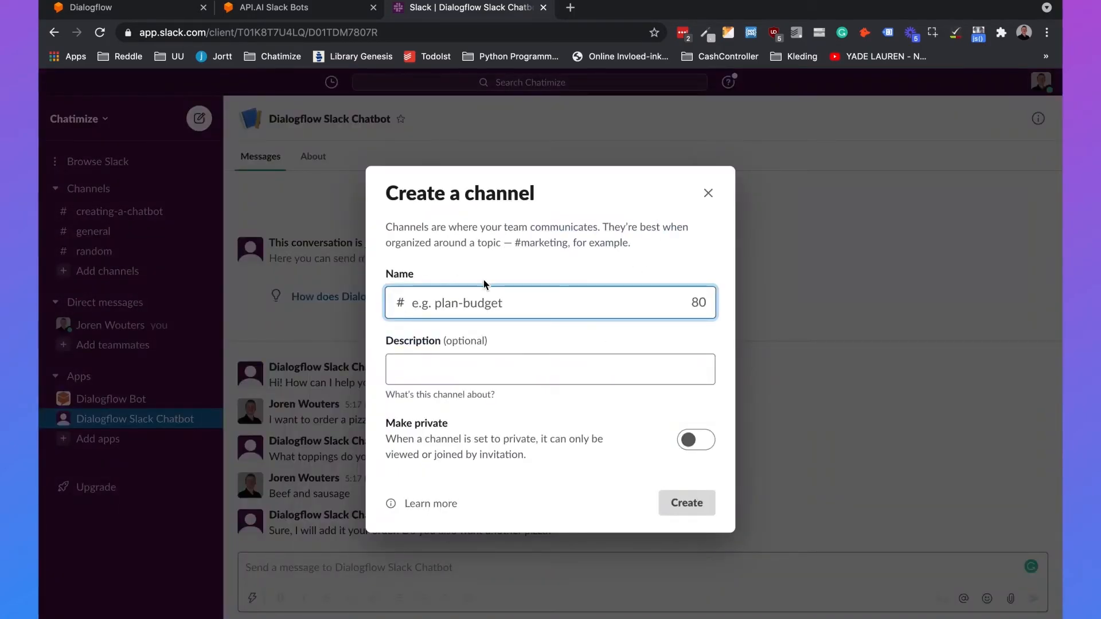
pyautogui.write('chatbot')
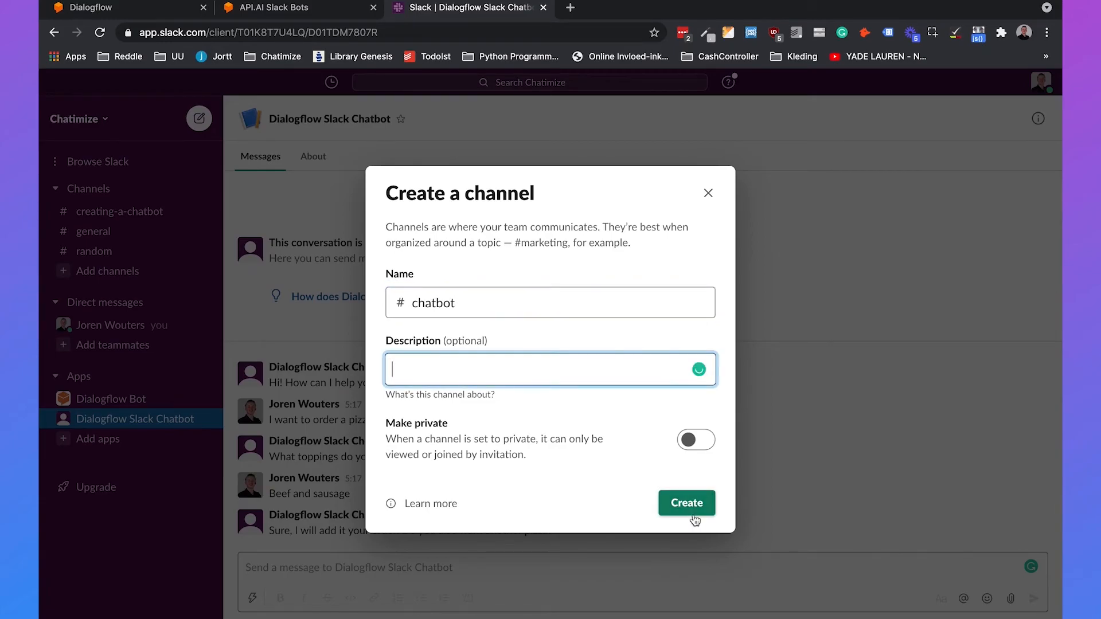
pyautogui.click(686, 502)
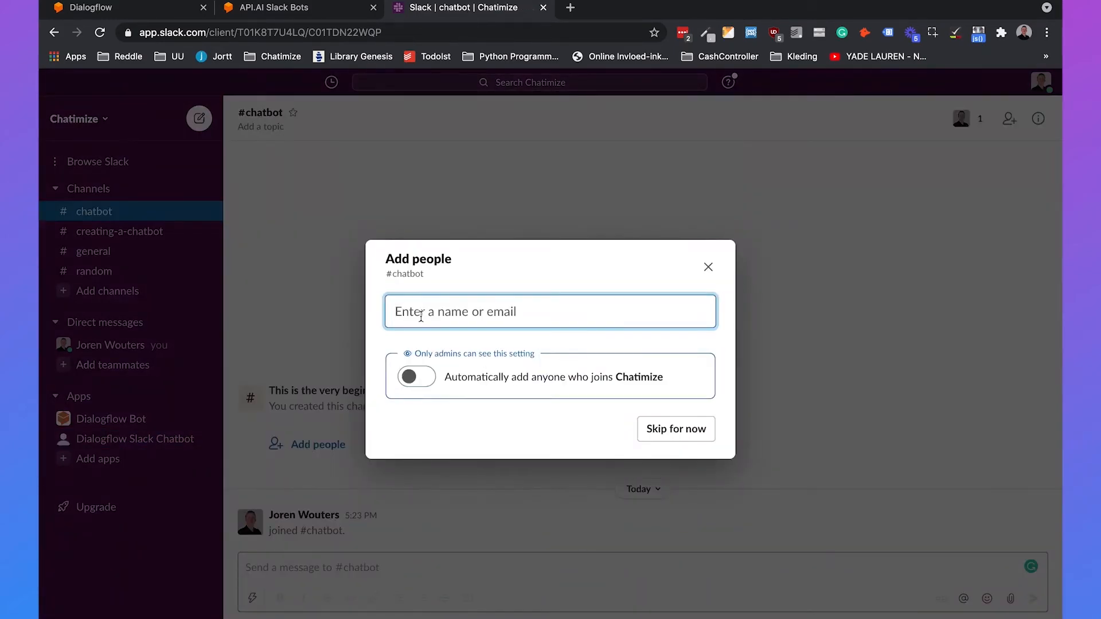
pyautogui.click(674, 429)
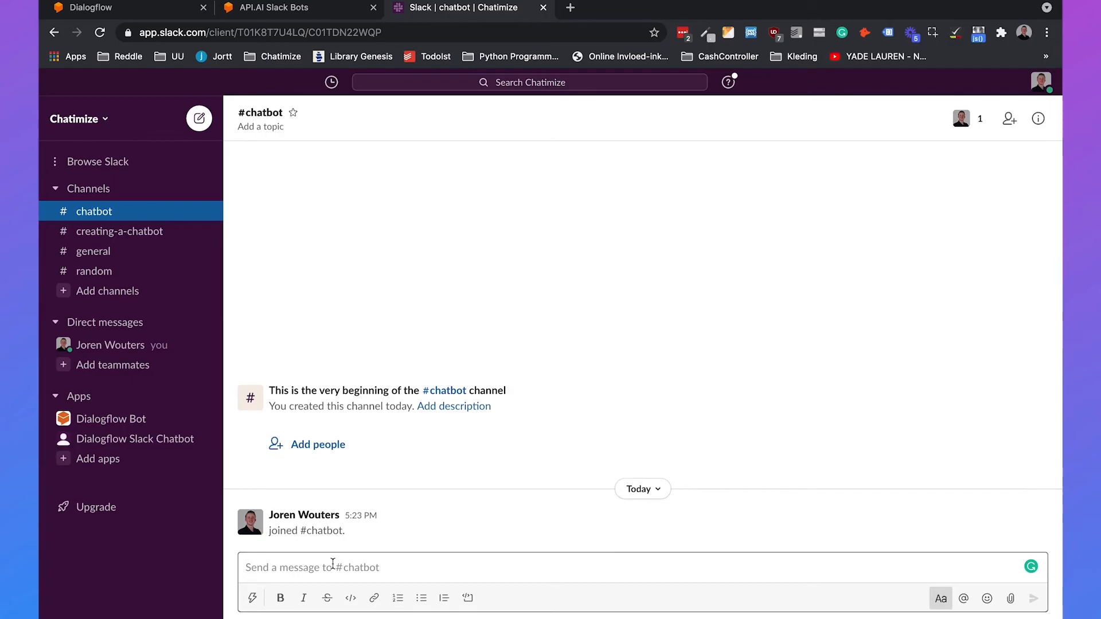
pyautogui.write('@dialogflow Slack Chatbot')
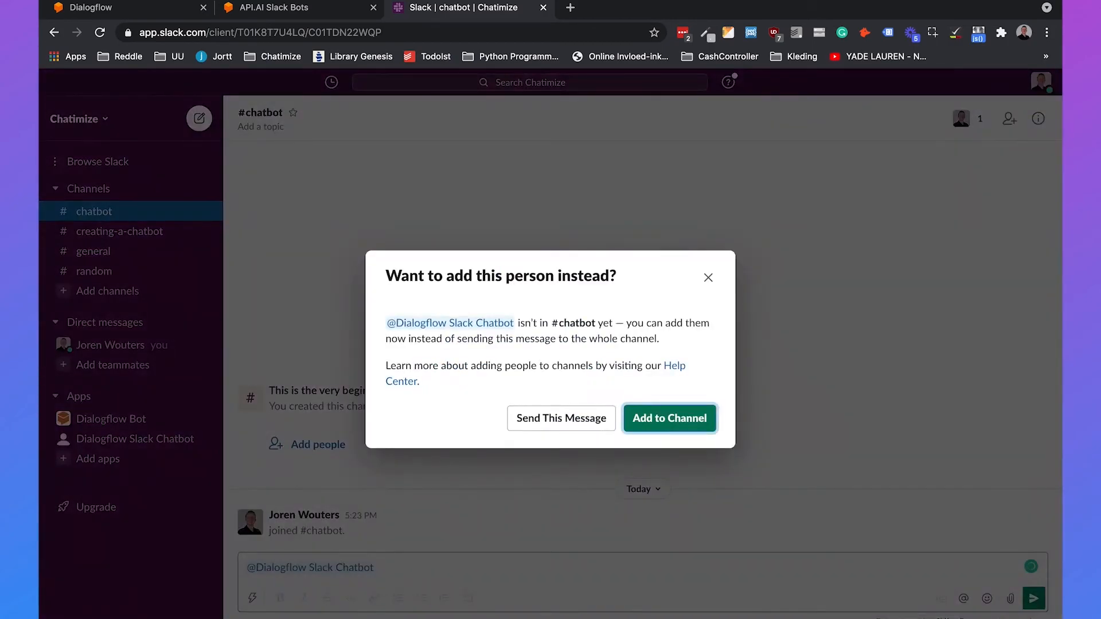
pyautogui.click(669, 417)
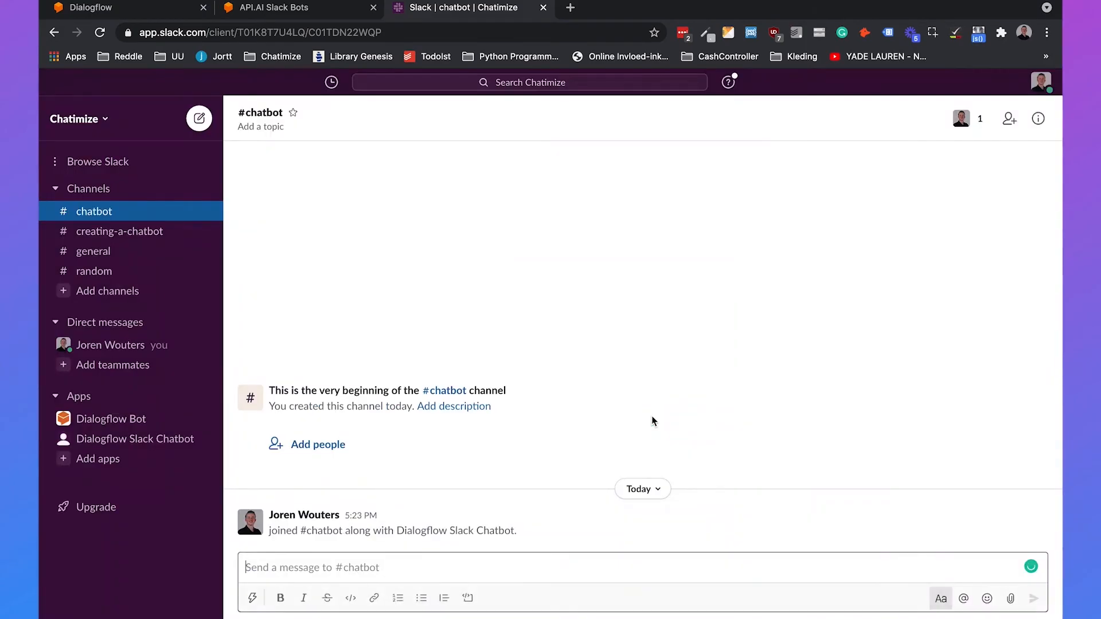
pyautogui.write('@dialogflow Slack Chatbot I want to have a pi')
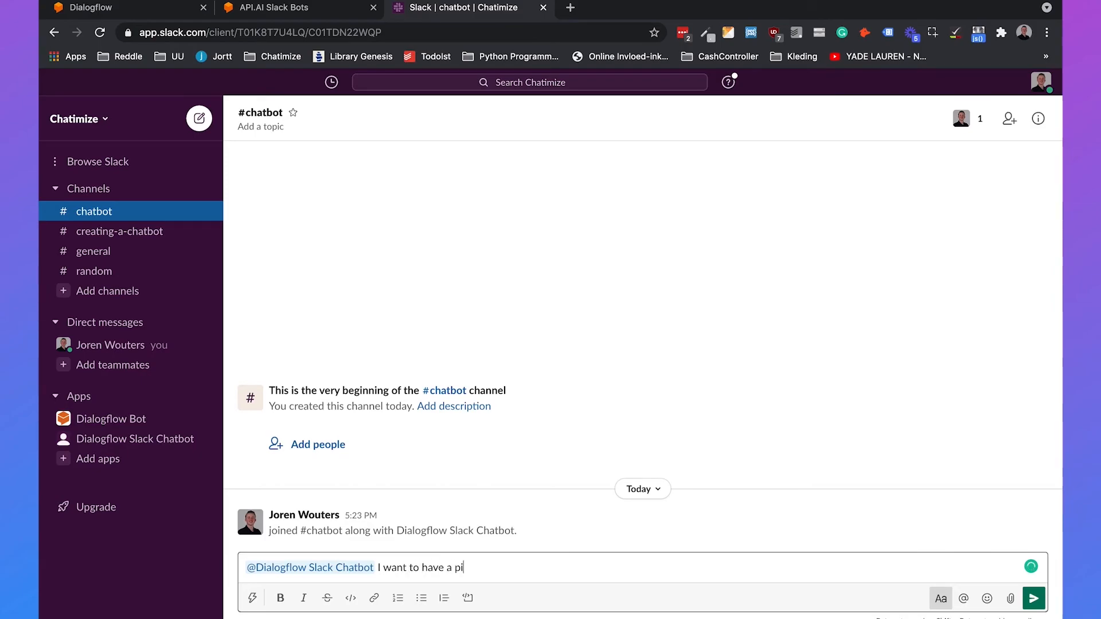
pyautogui.press('enter')
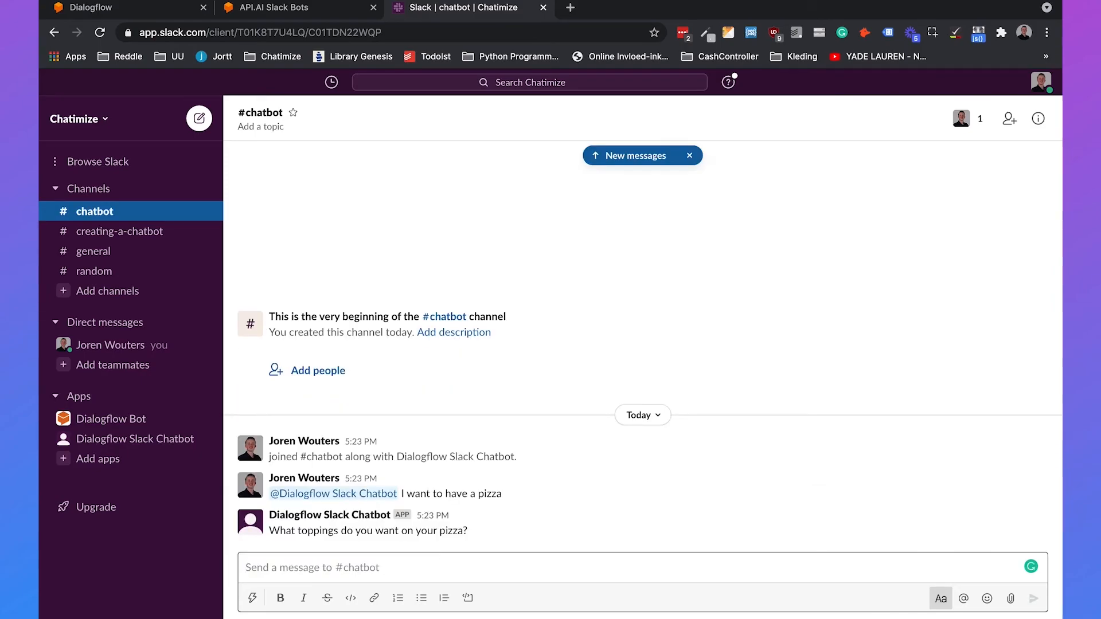